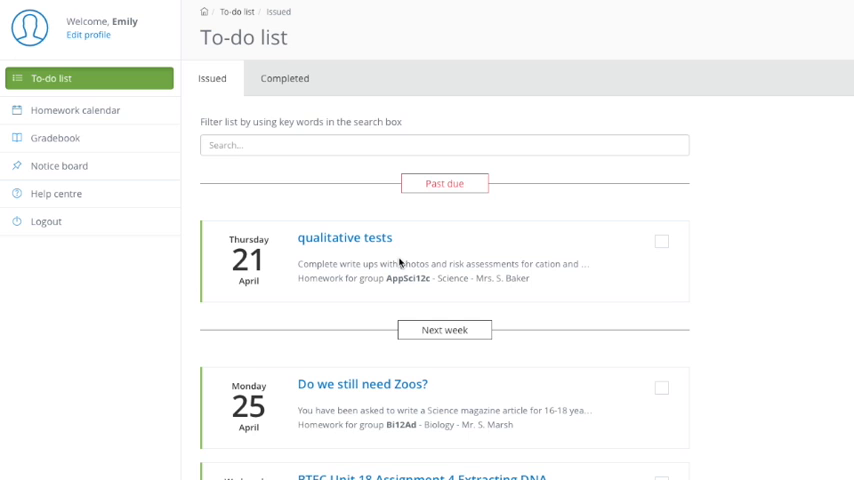
mouse_move(490, 214)
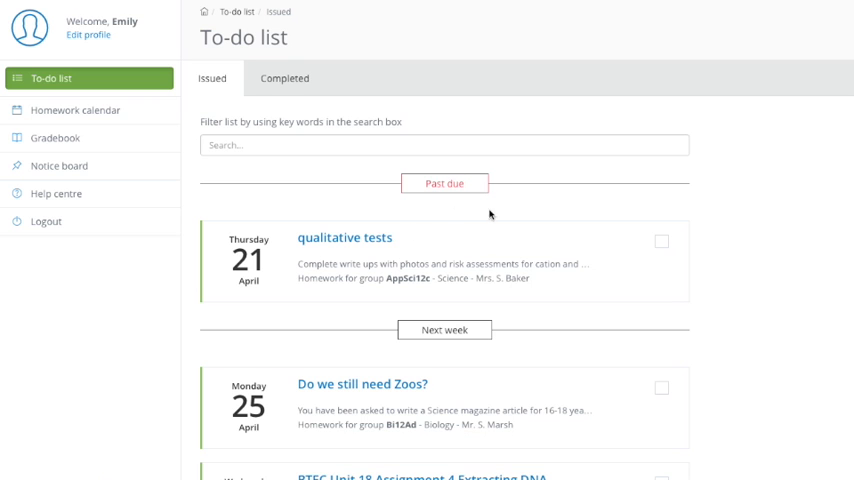
mouse_move(435, 283)
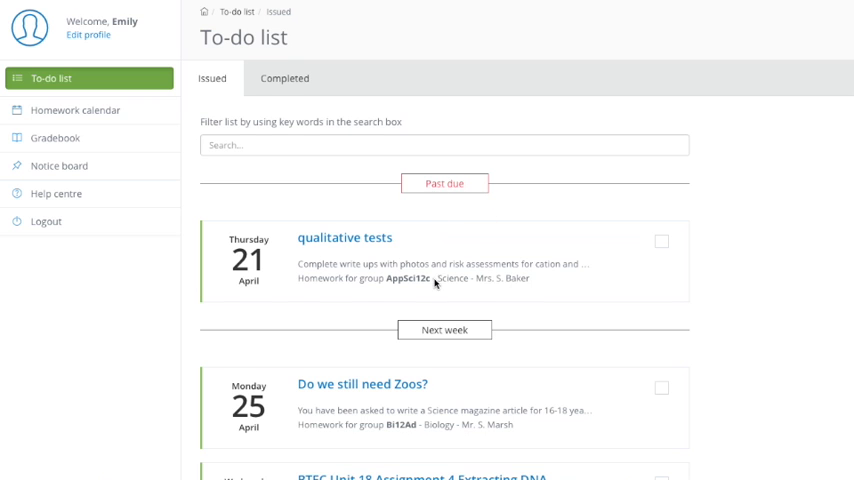
Browse the completed homework and mark 'Do we still need Zoos?' as not done
scroll(down, 3)
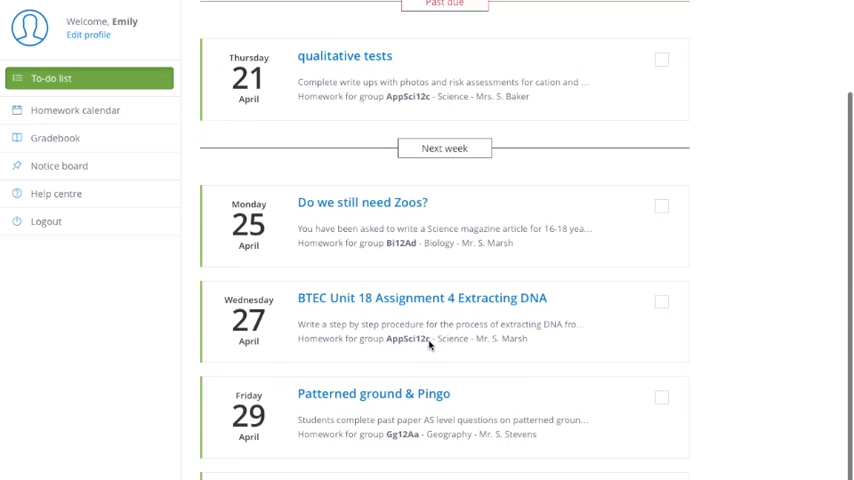
scroll(up, 3)
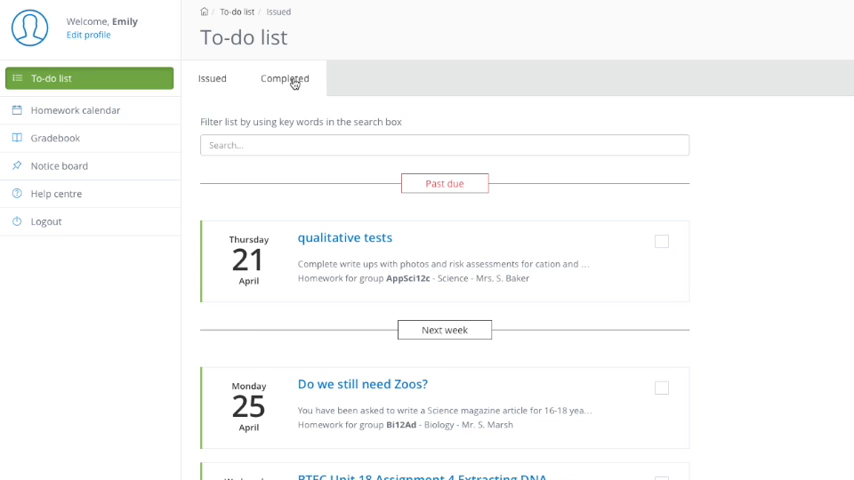
click(284, 79)
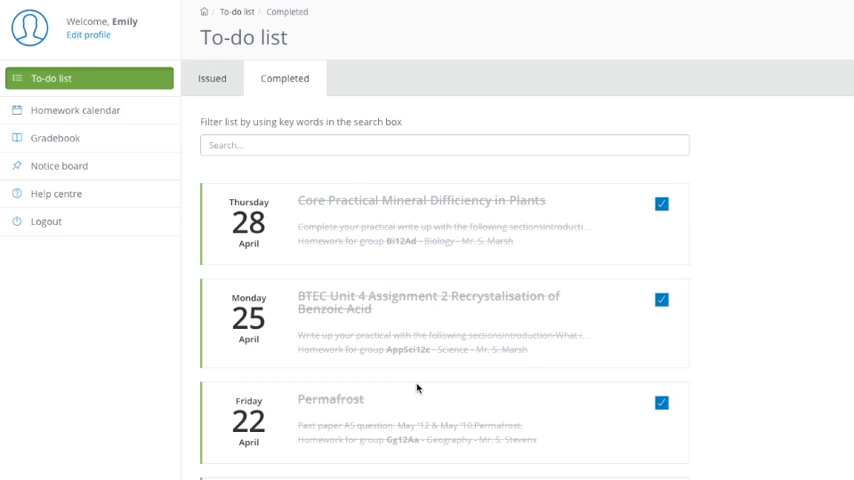
scroll(down, 3)
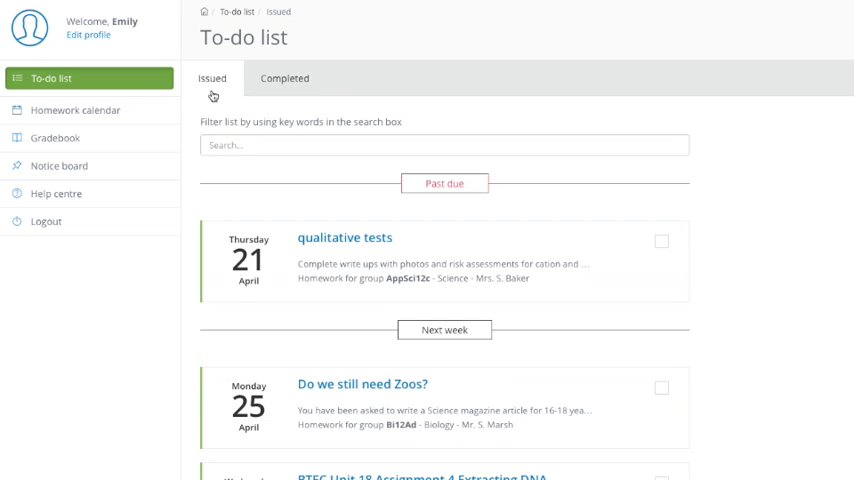
mouse_move(480, 277)
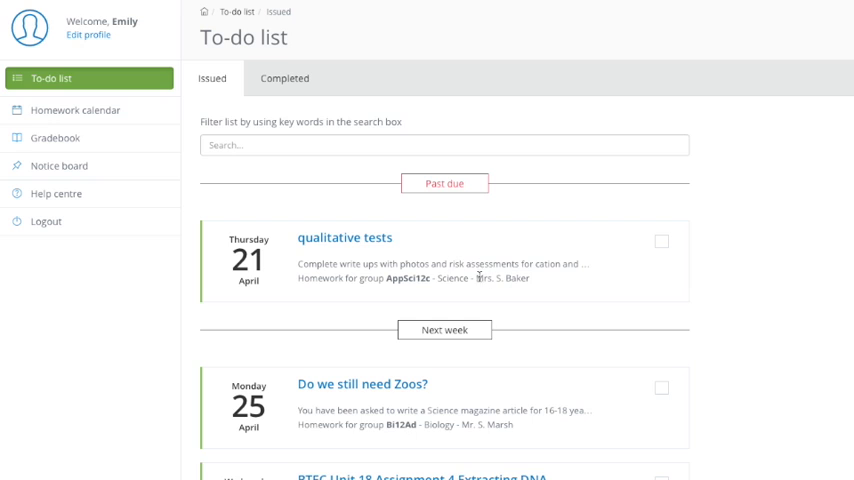
mouse_move(443, 276)
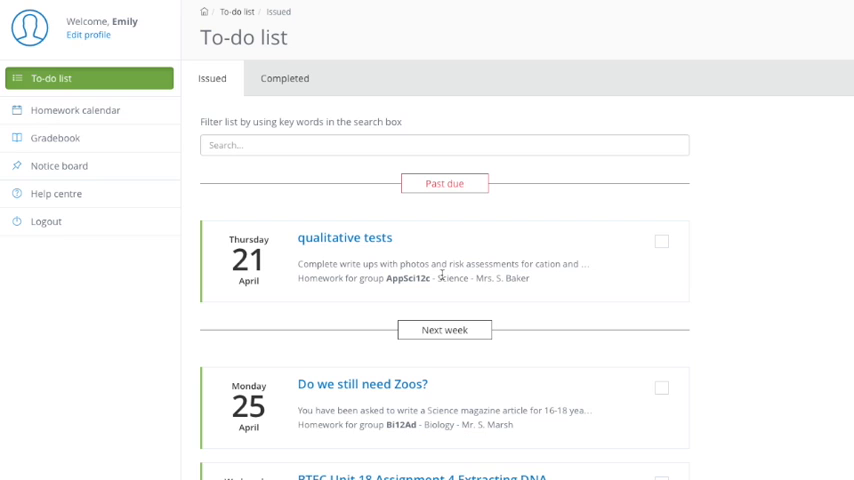
mouse_move(428, 391)
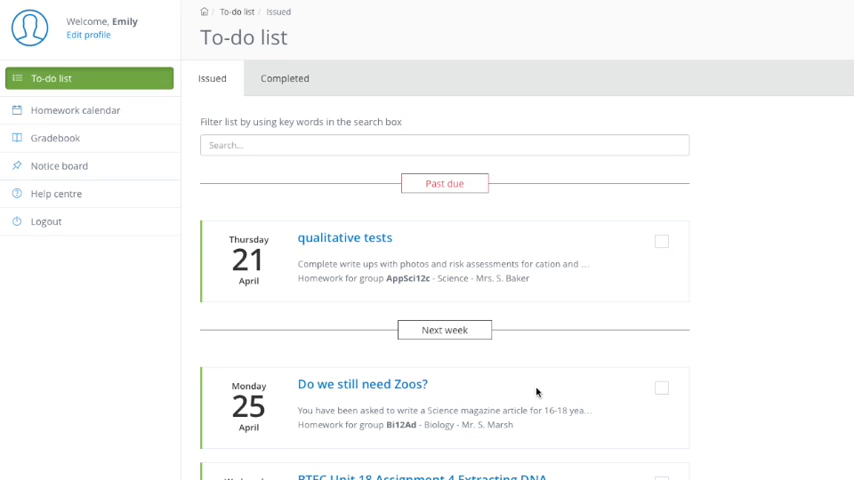
mouse_move(699, 432)
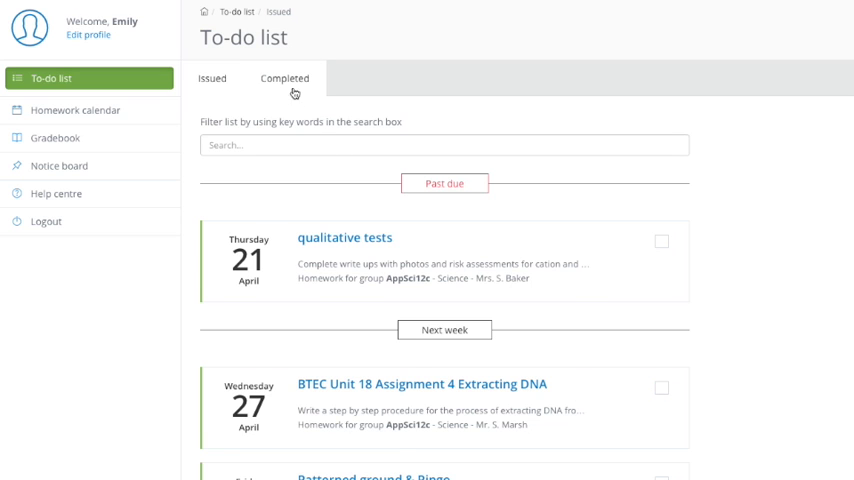
click(283, 78)
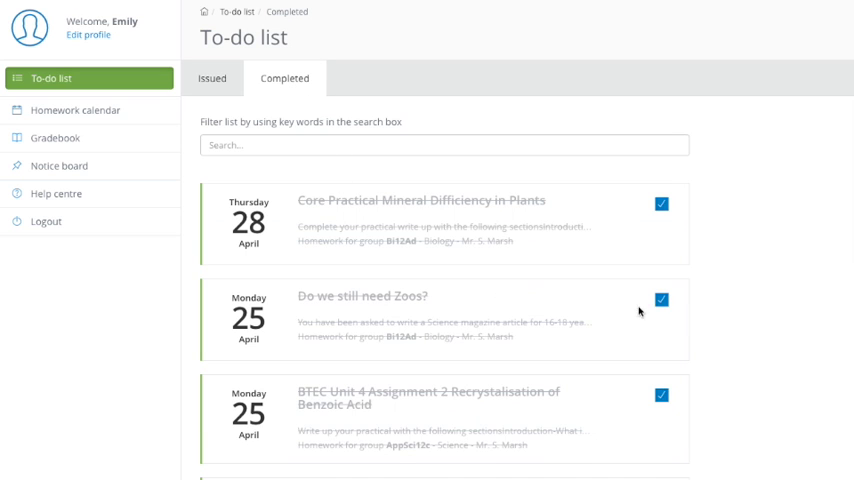
click(660, 299)
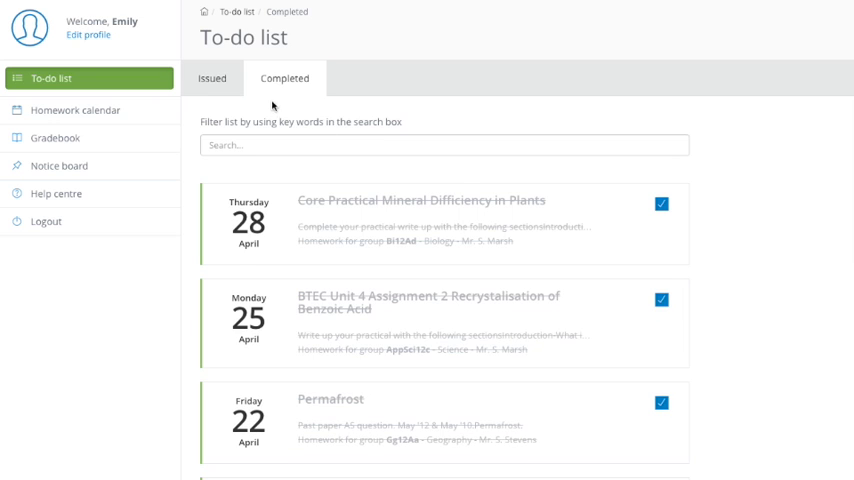
click(212, 78)
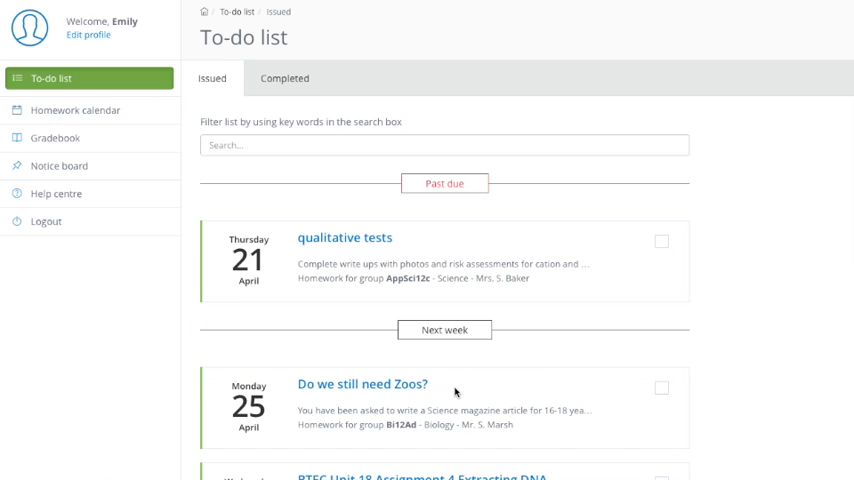
Search the homework list for 'DNA', then clear the search to show everything
click(440, 145)
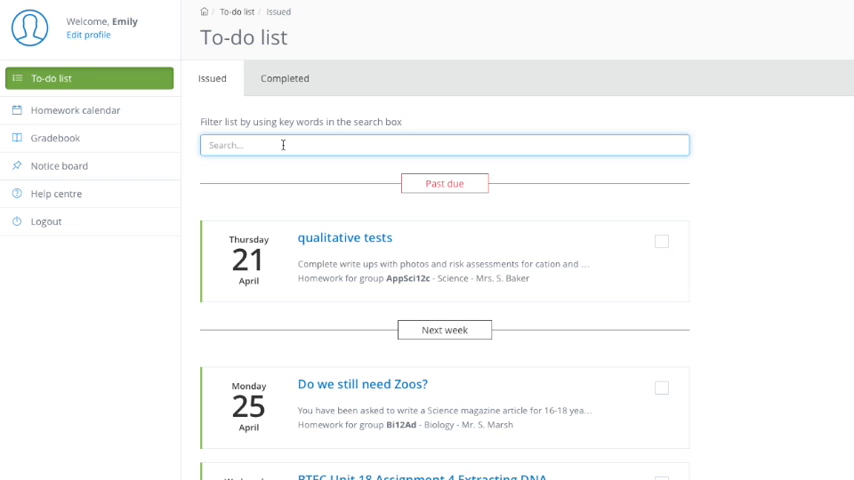
text(b)
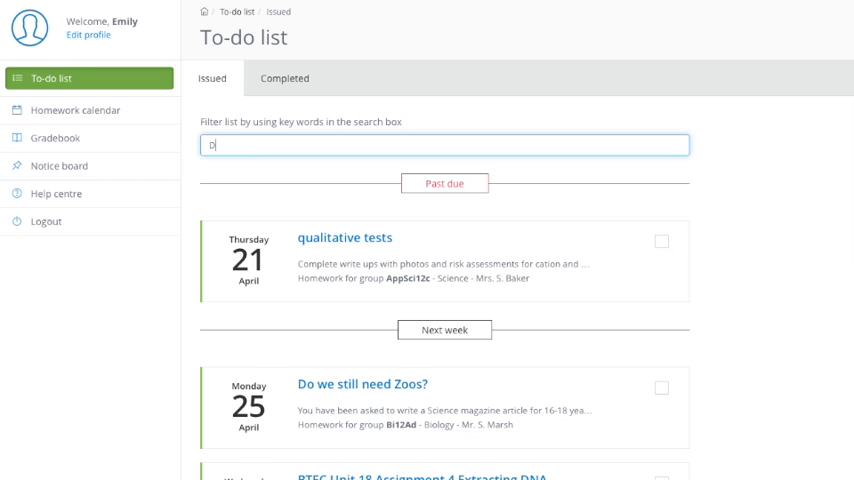
text(DNA)
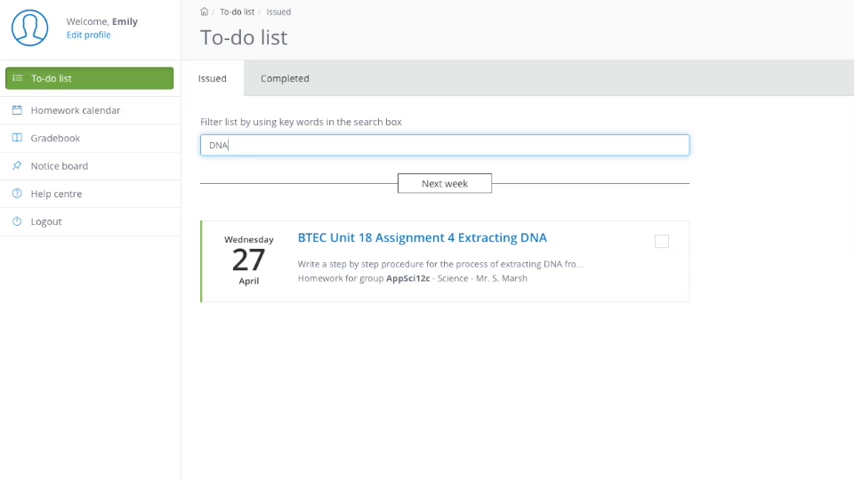
key(Backspace)
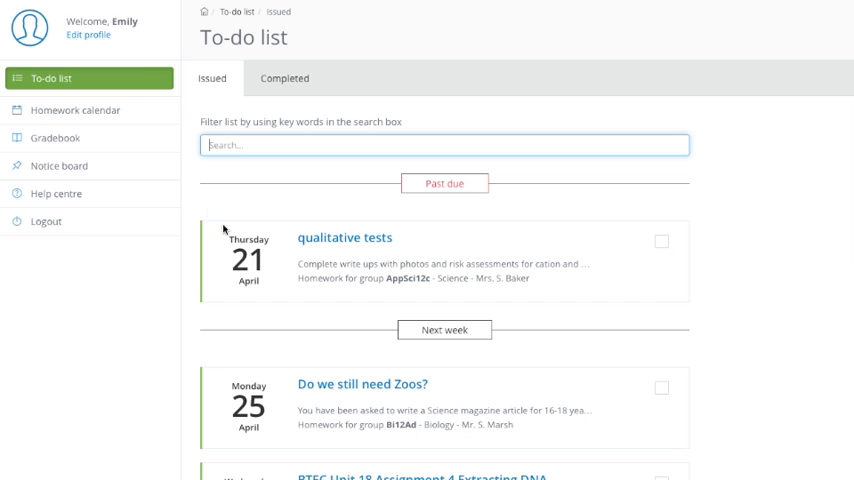
scroll(down, 3)
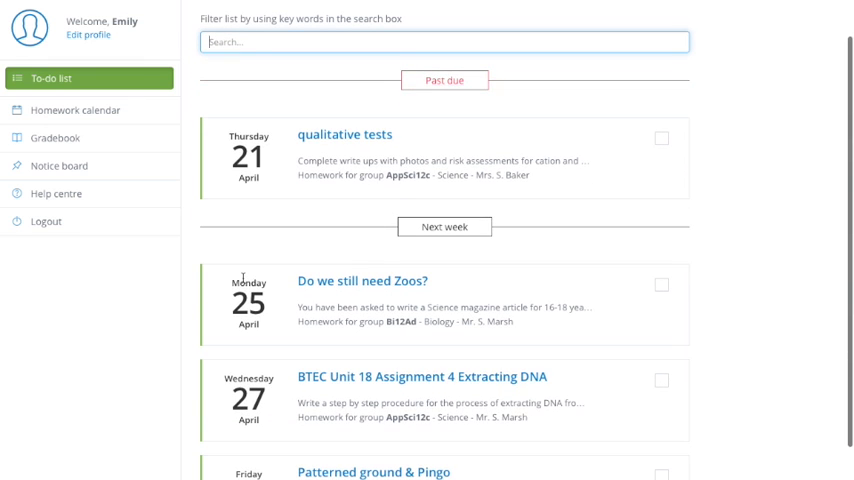
mouse_move(386, 385)
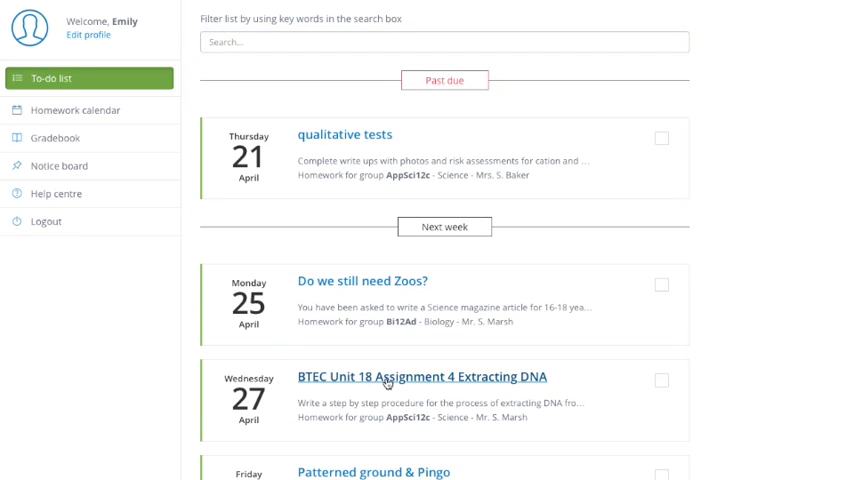
Open 'BTEC Unit 18 Assignment 4 Extracting DNA' and scroll through its details
click(423, 377)
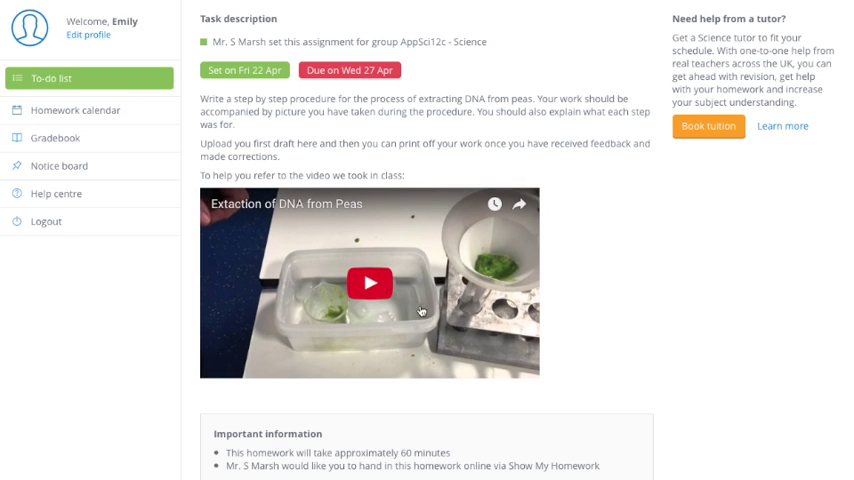
mouse_move(362, 308)
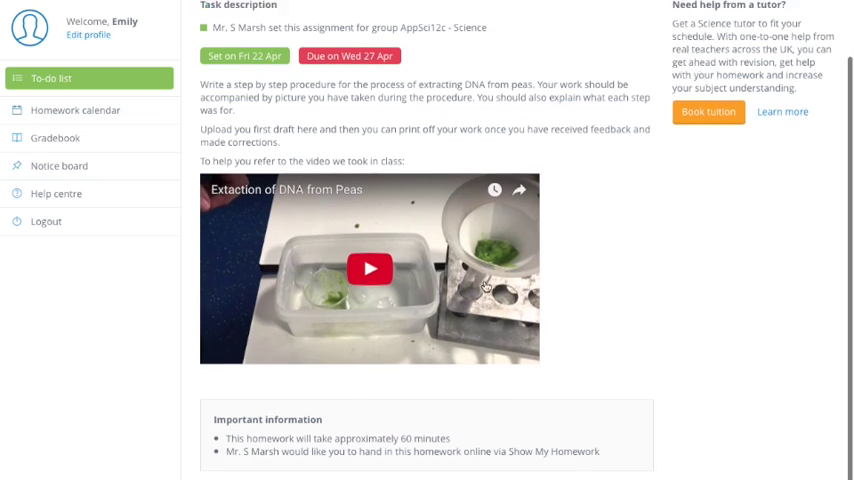
scroll(down, 3)
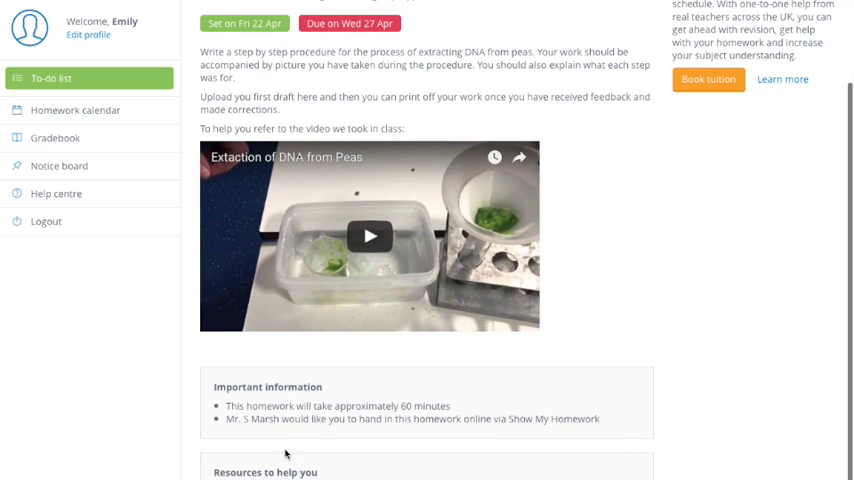
mouse_move(285, 453)
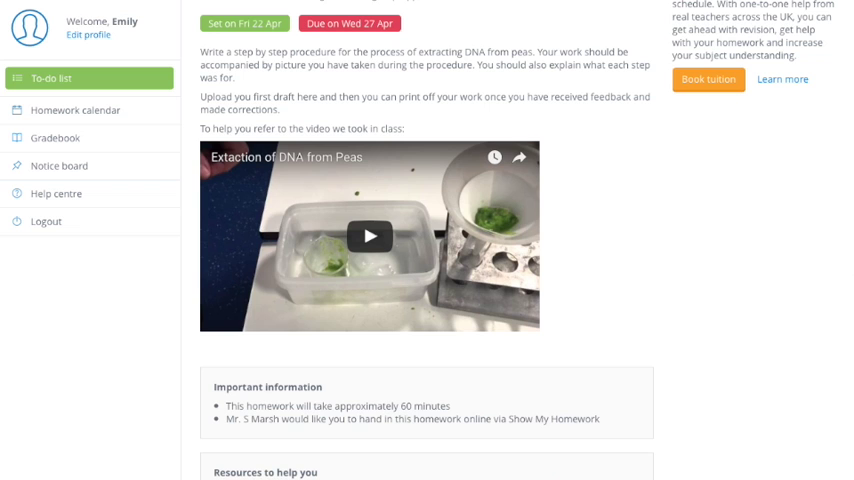
scroll(up, 3)
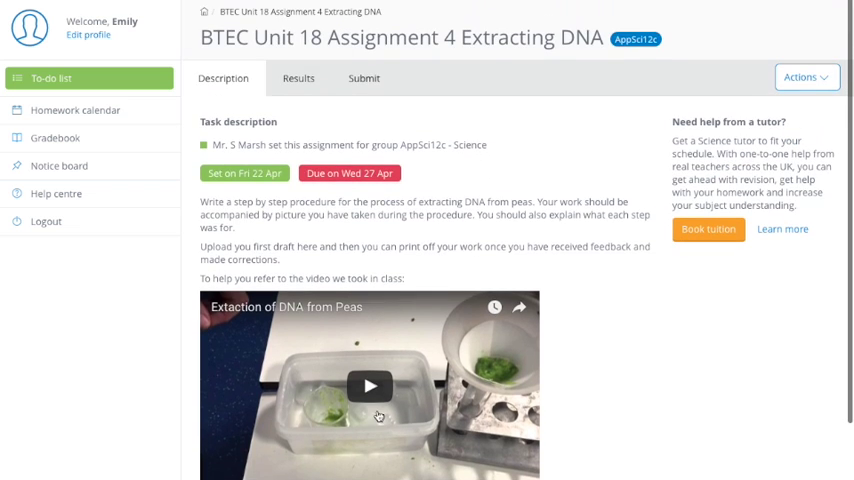
mouse_move(132, 109)
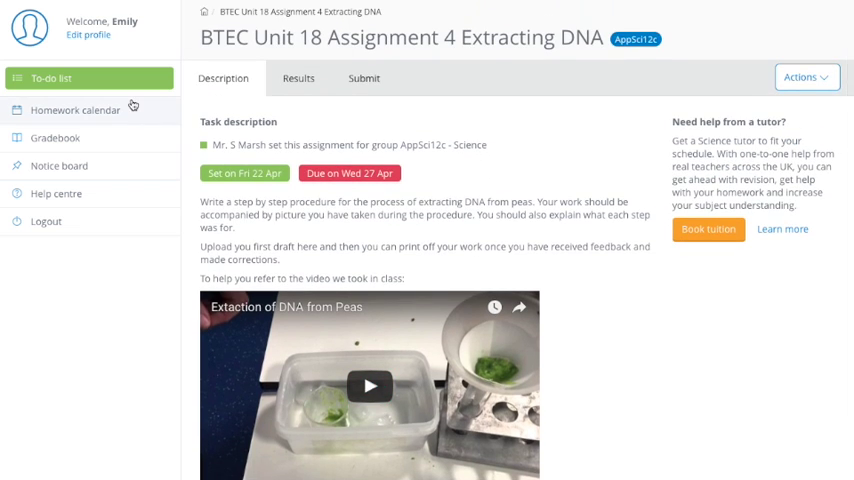
mouse_move(165, 109)
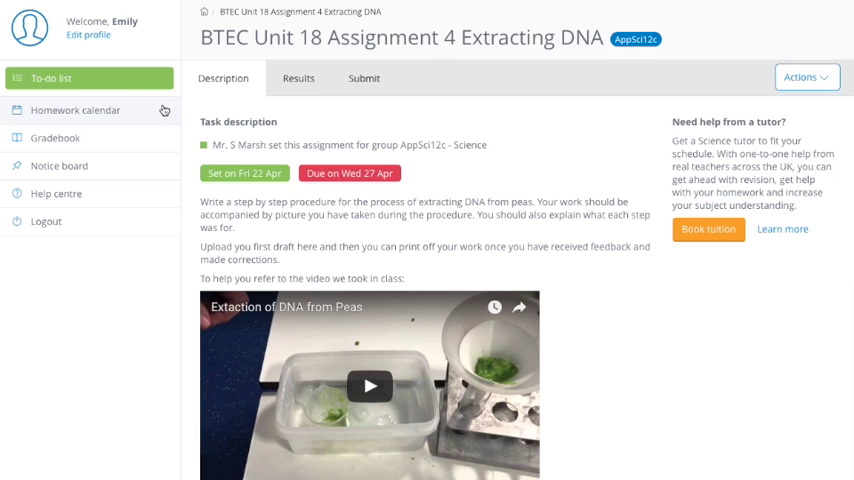
mouse_move(85, 115)
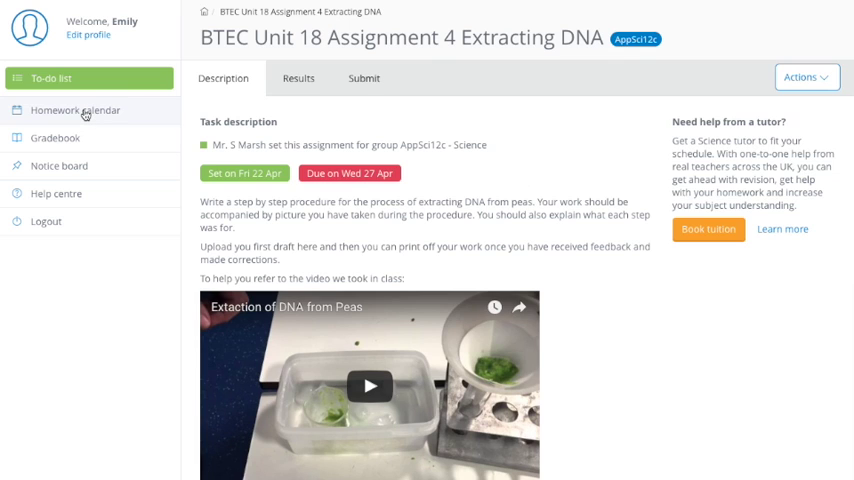
click(74, 110)
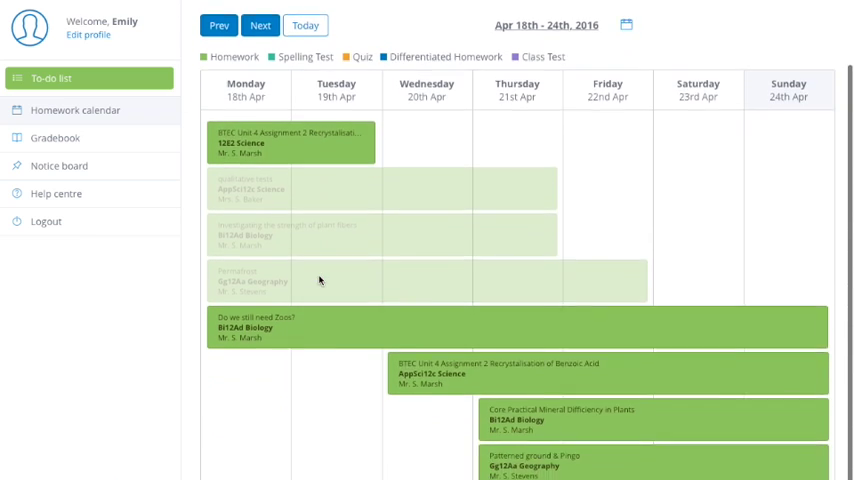
scroll(down, 3)
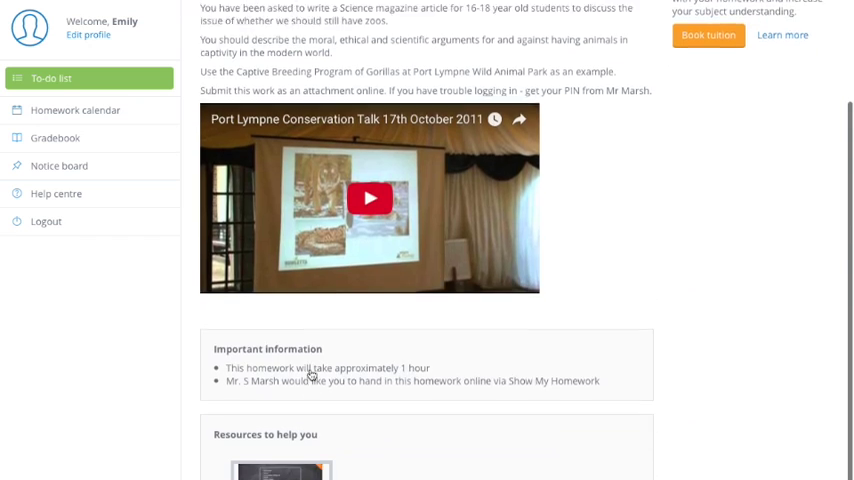
scroll(down, 3)
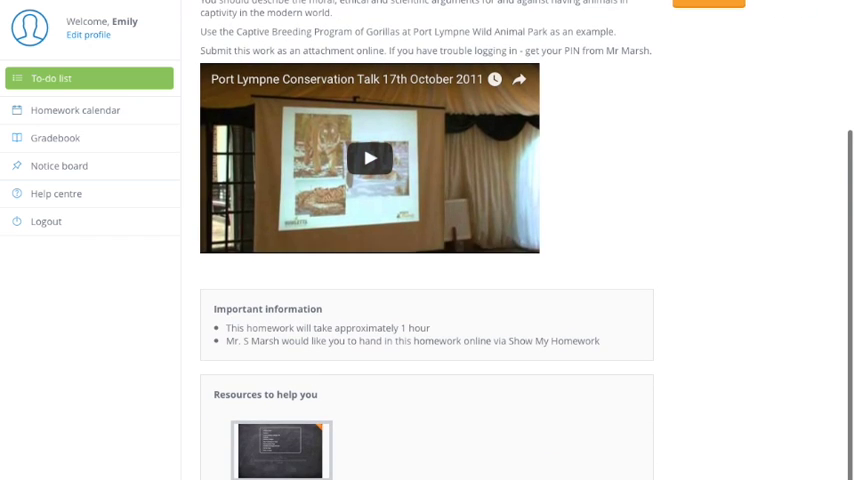
mouse_move(407, 379)
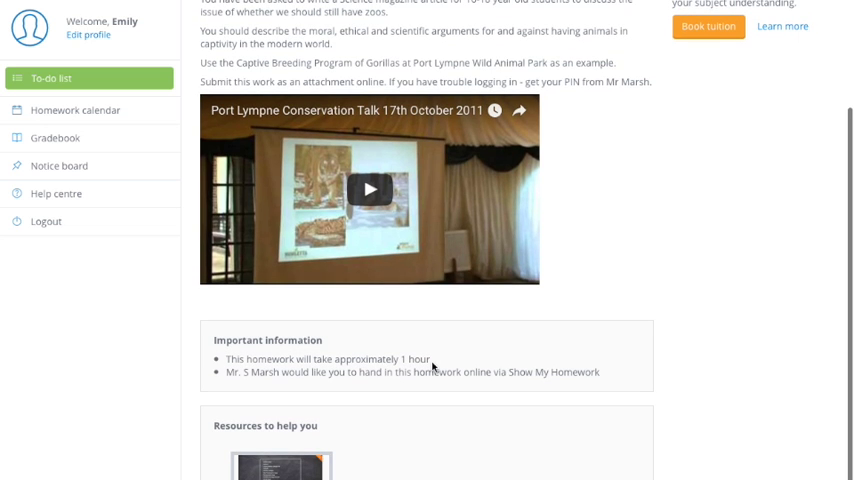
scroll(up, 3)
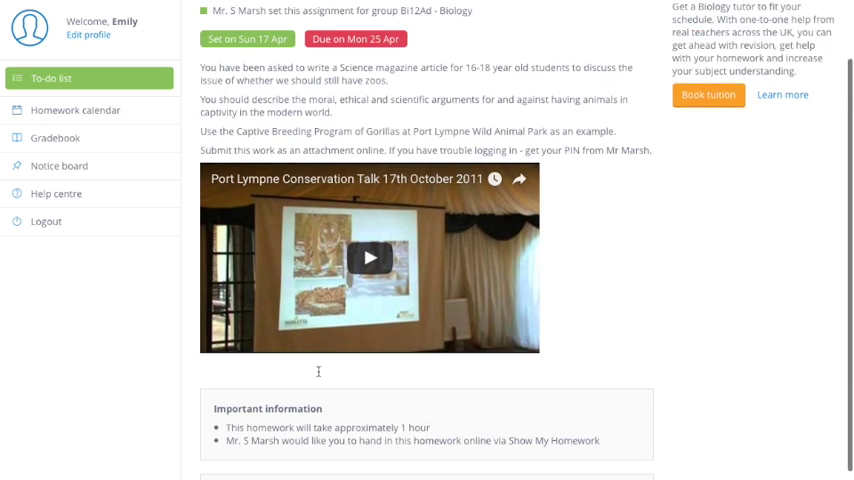
scroll(down, 3)
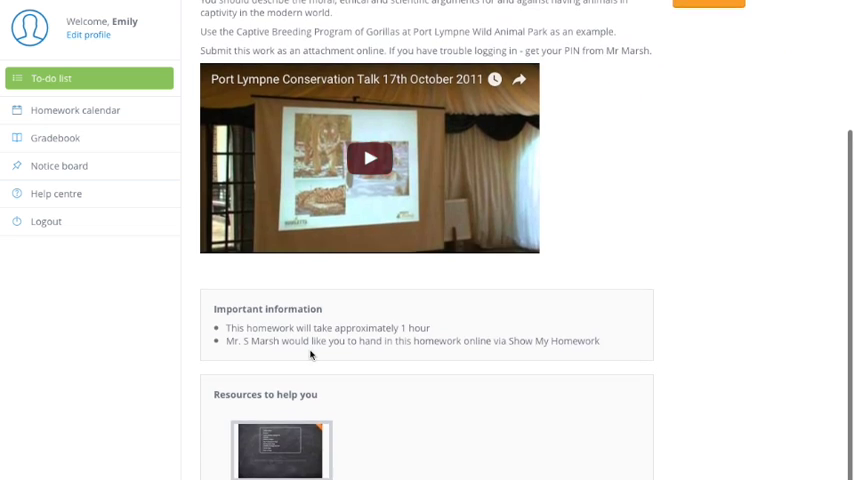
mouse_move(427, 356)
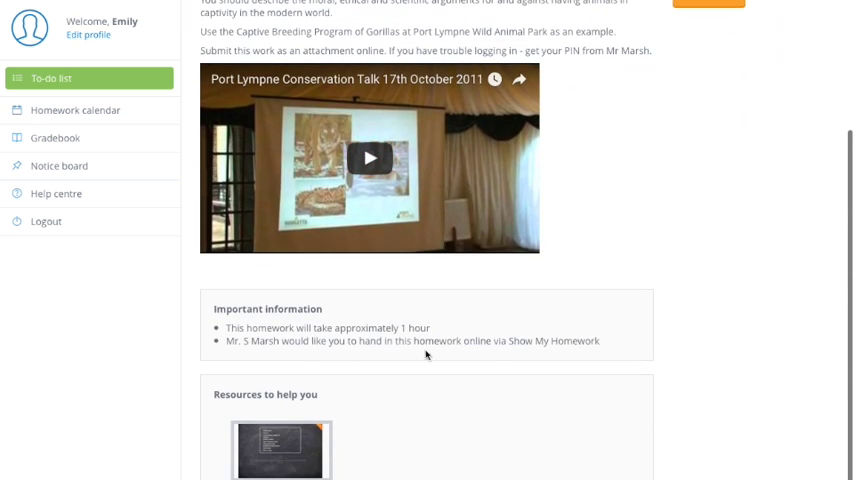
mouse_move(366, 355)
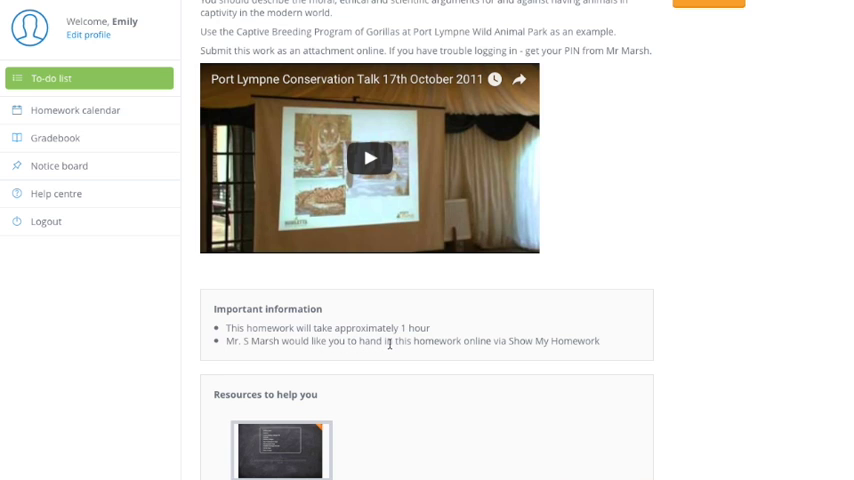
scroll(up, 3)
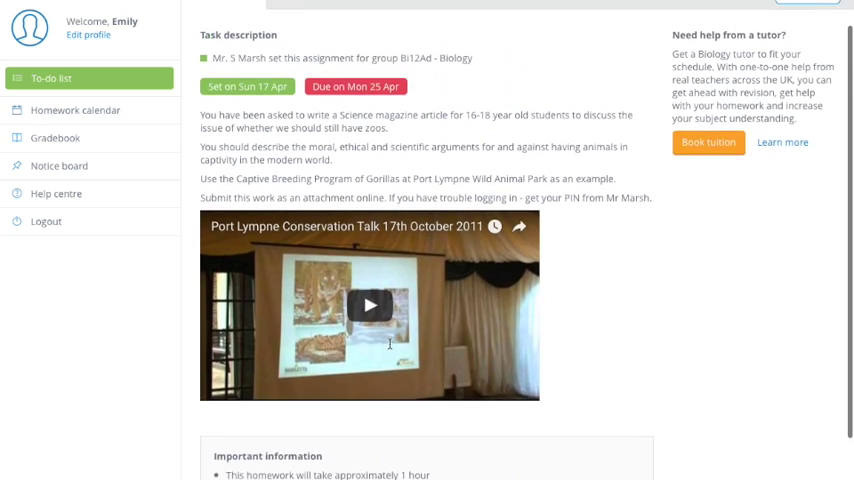
scroll(up, 3)
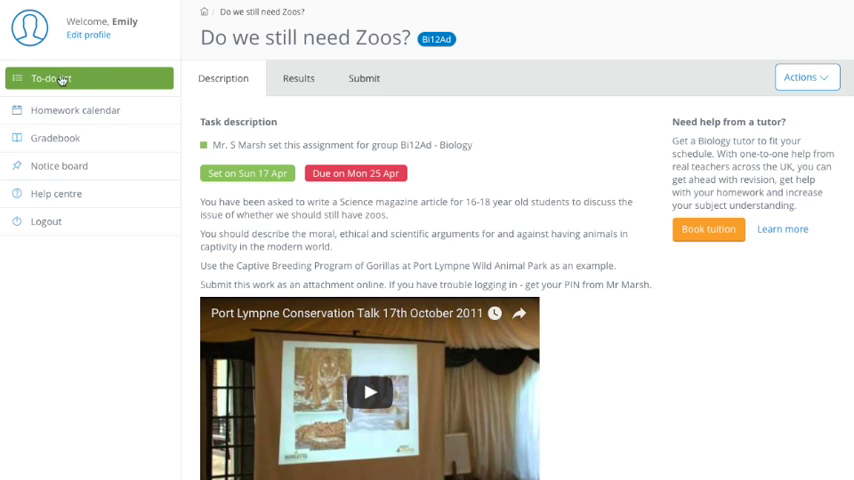
Open 'Core Practical Mineral Difficiency in Plants' from the Completed homework list
click(51, 78)
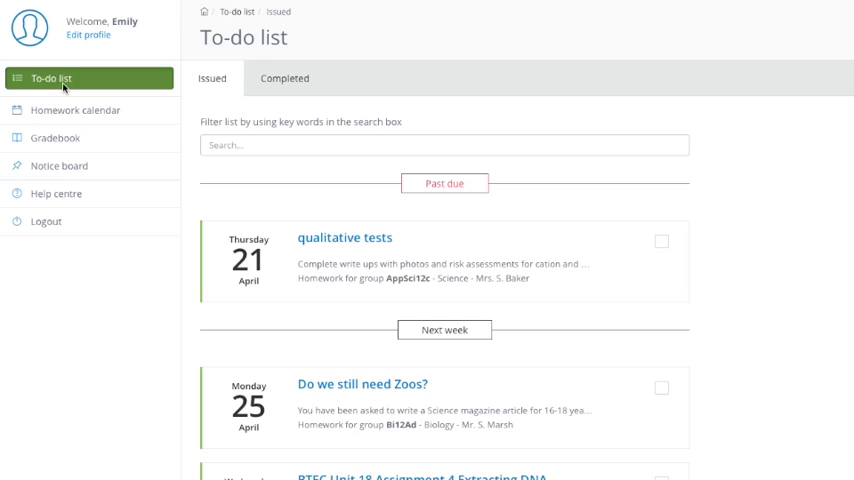
mouse_move(324, 280)
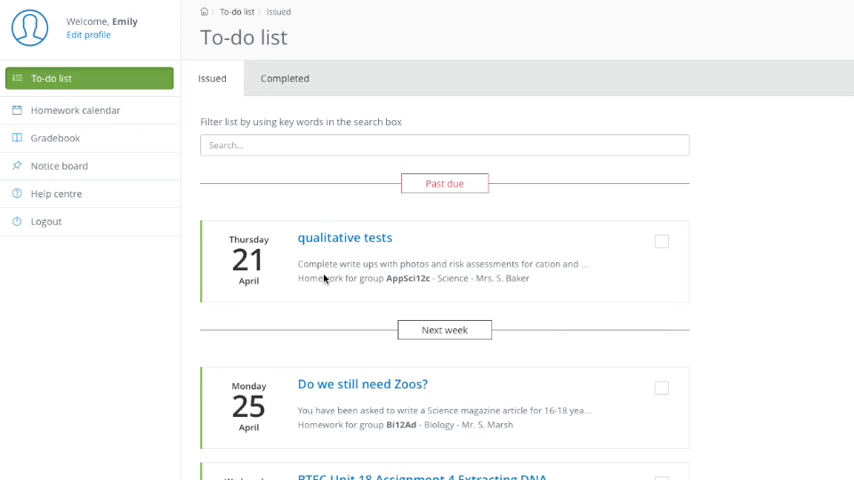
click(284, 78)
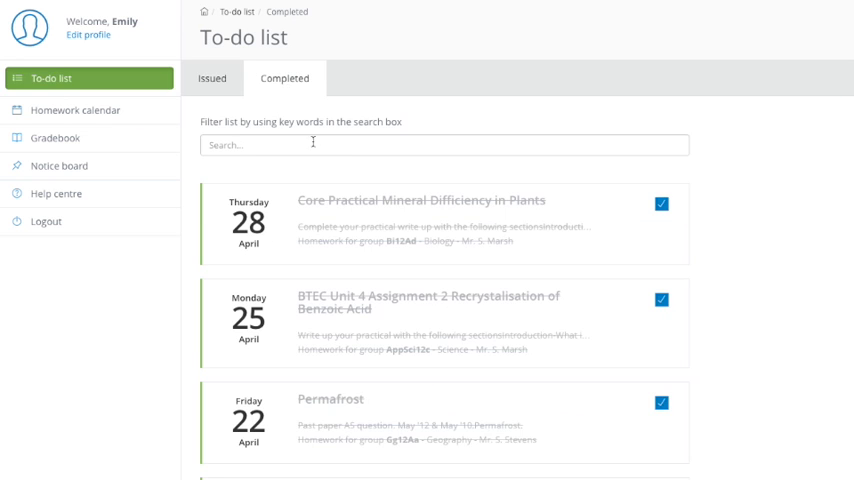
click(428, 200)
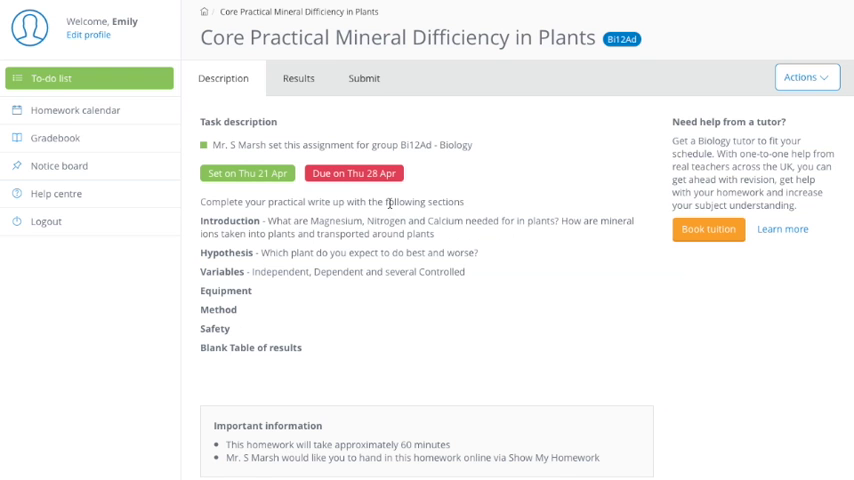
mouse_move(373, 190)
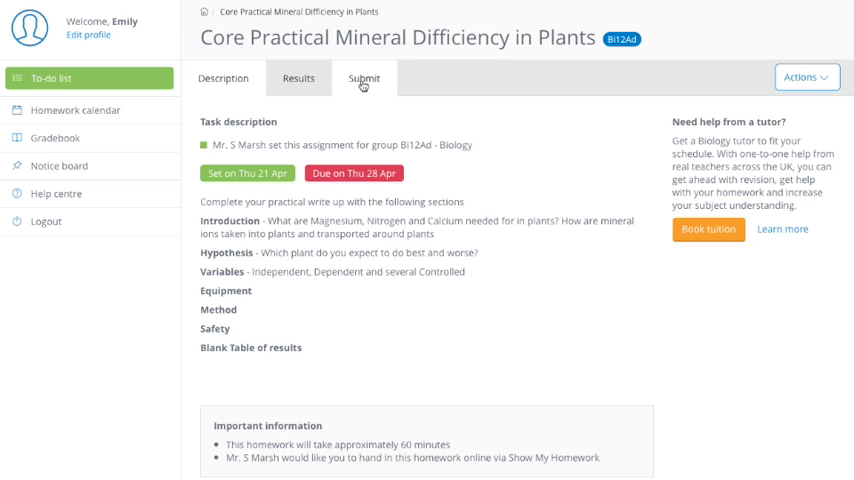
View the plant practical's submitted file, then open 'Do we still need Zoos?' from the to-do list
click(363, 78)
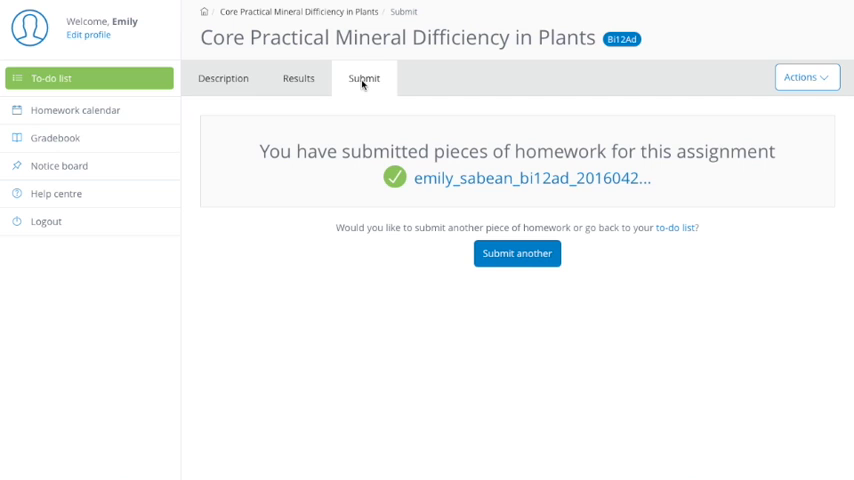
mouse_move(601, 94)
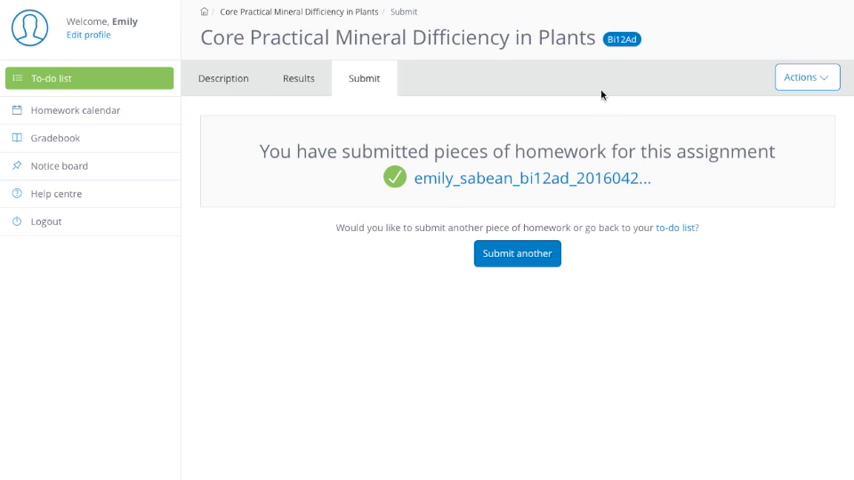
mouse_move(371, 153)
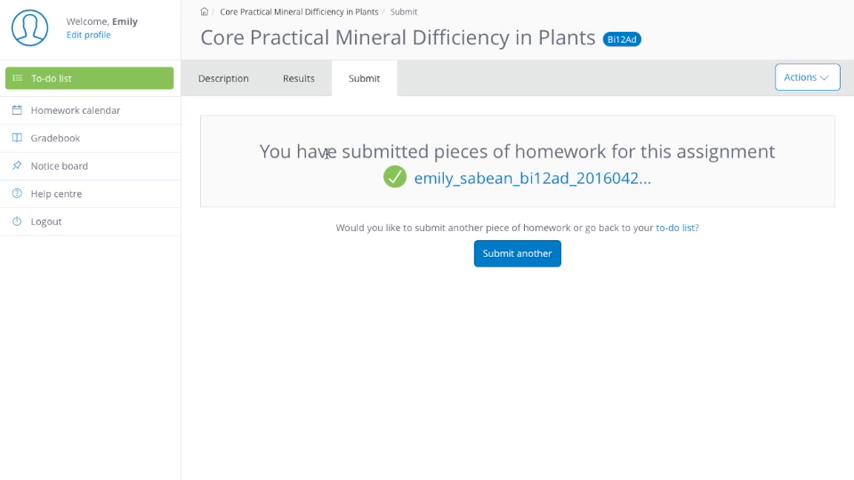
mouse_move(532, 179)
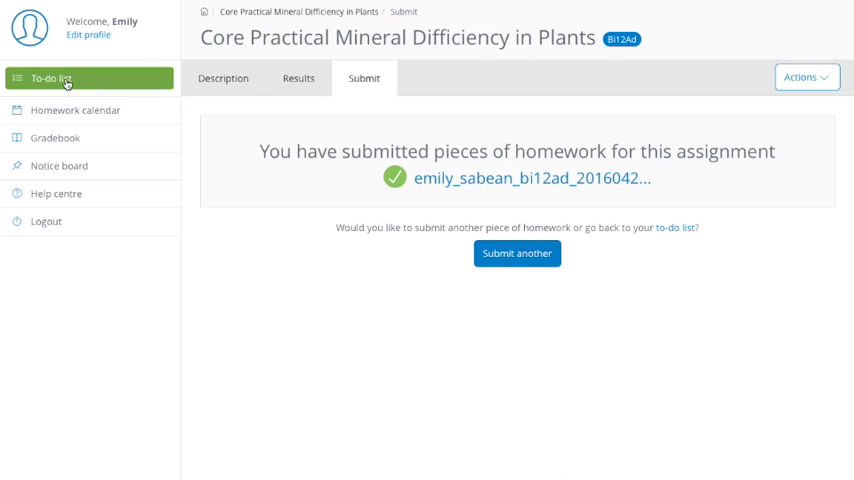
click(52, 78)
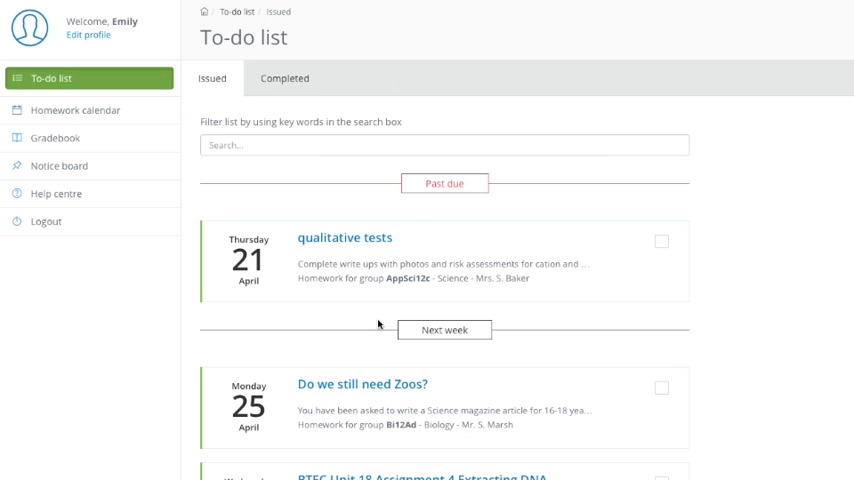
click(351, 384)
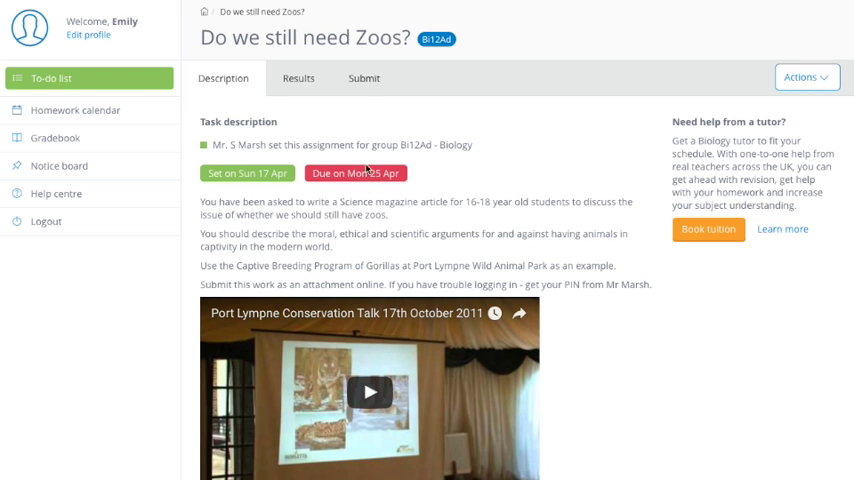
Show the online submission form for 'Do we still need Zoos?' and scroll down
click(363, 78)
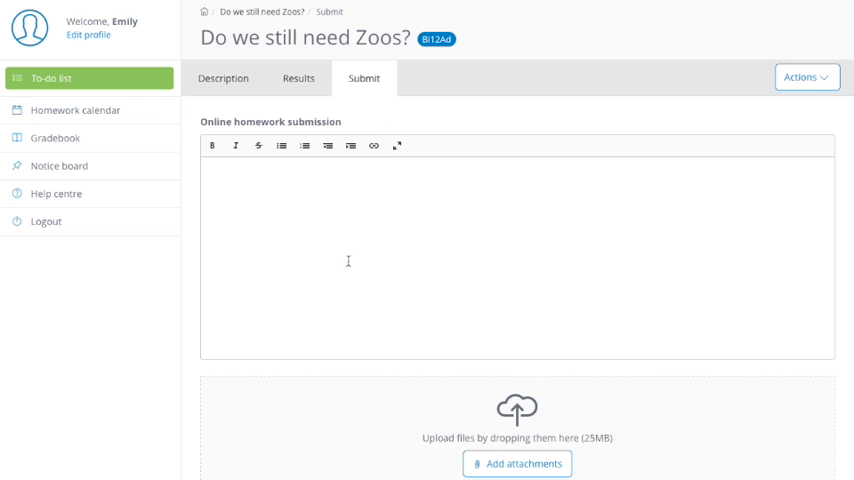
mouse_move(285, 293)
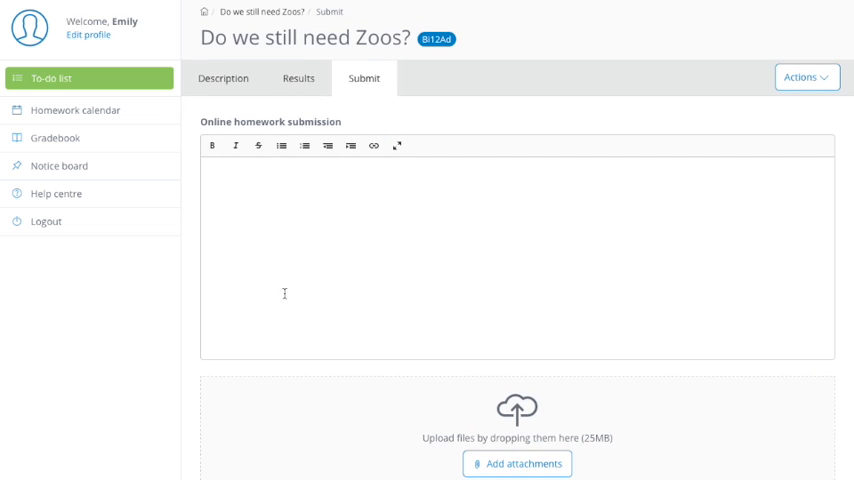
mouse_move(252, 185)
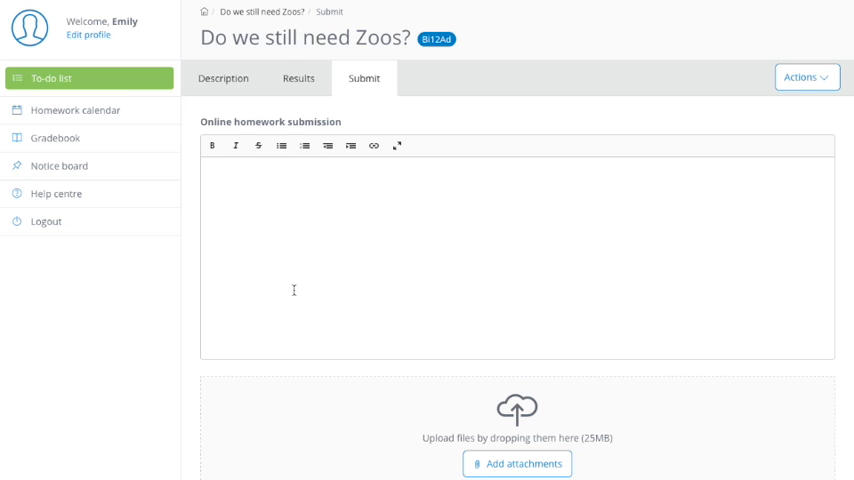
mouse_move(484, 410)
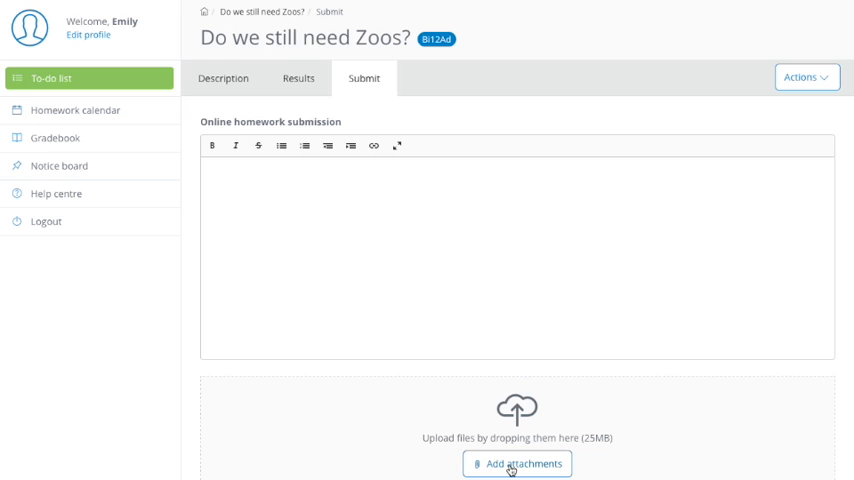
mouse_move(437, 449)
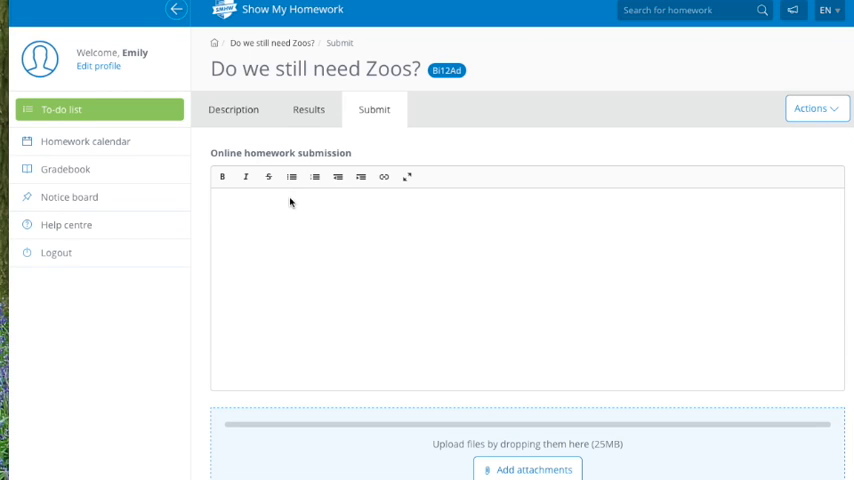
mouse_move(353, 465)
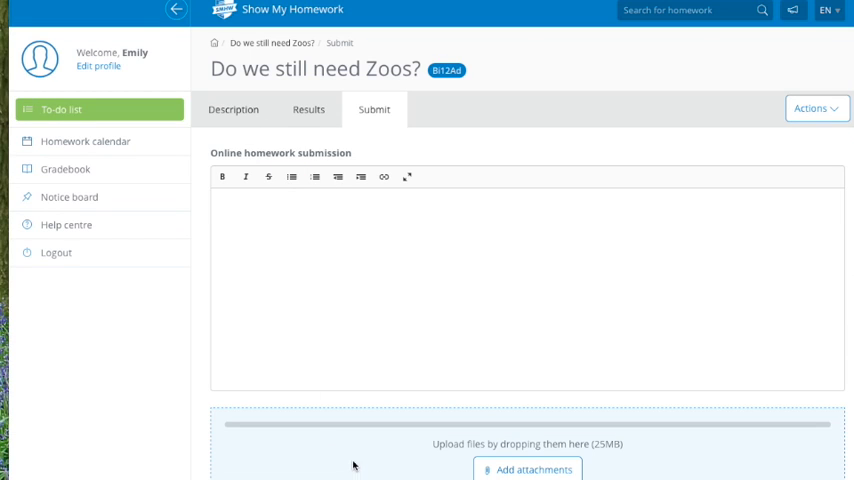
scroll(down, 3)
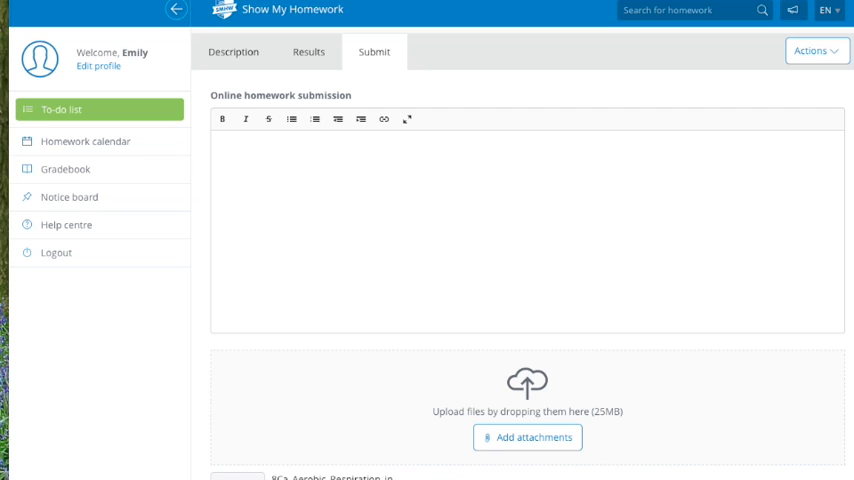
Place the cursor in the empty online homework submission text box
click(260, 150)
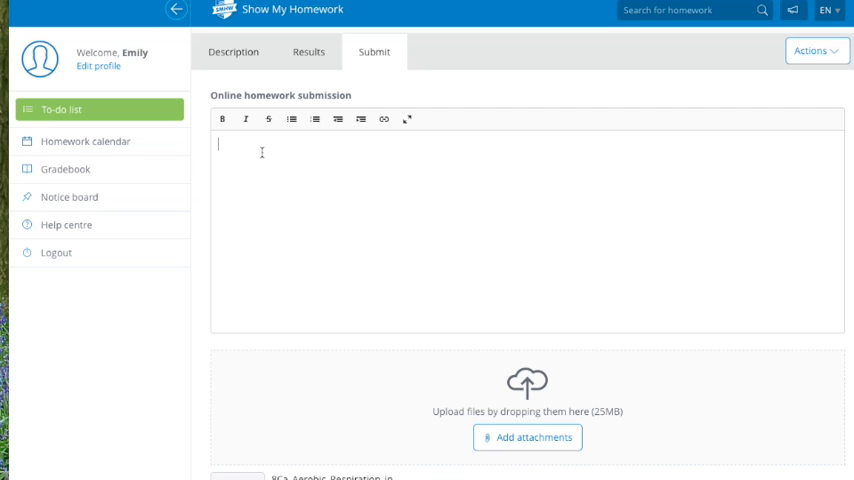
mouse_move(520, 132)
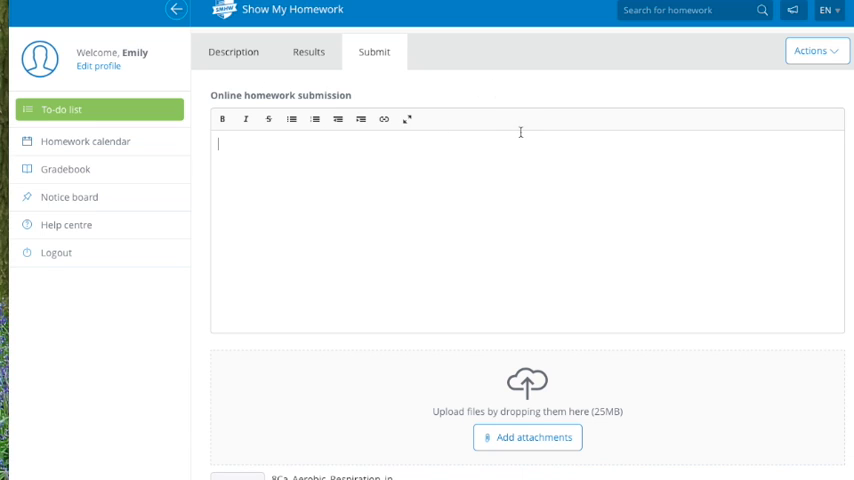
mouse_move(312, 157)
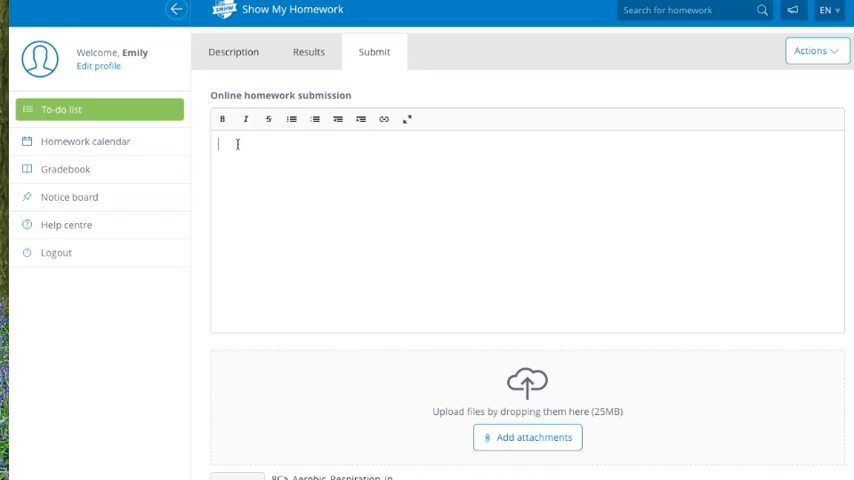
mouse_move(240, 153)
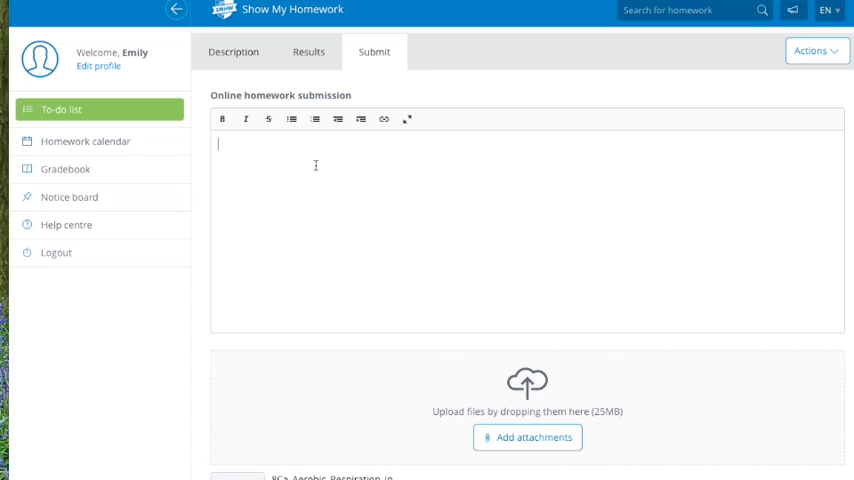
mouse_move(301, 217)
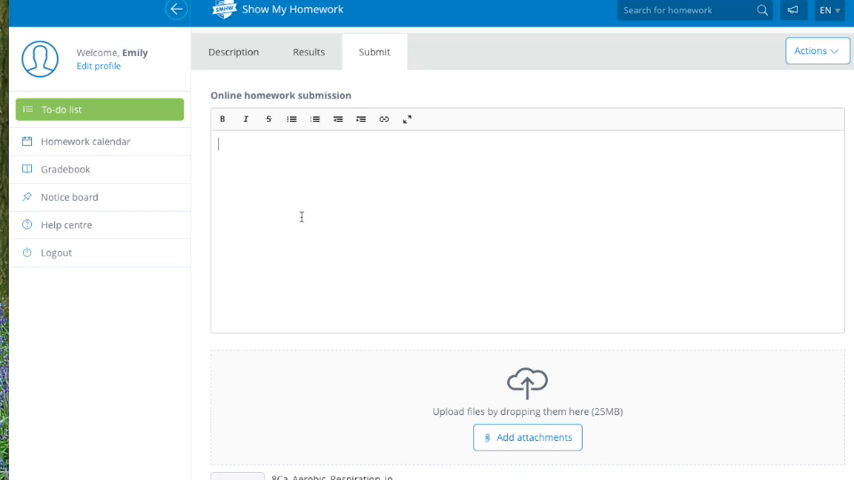
mouse_move(286, 191)
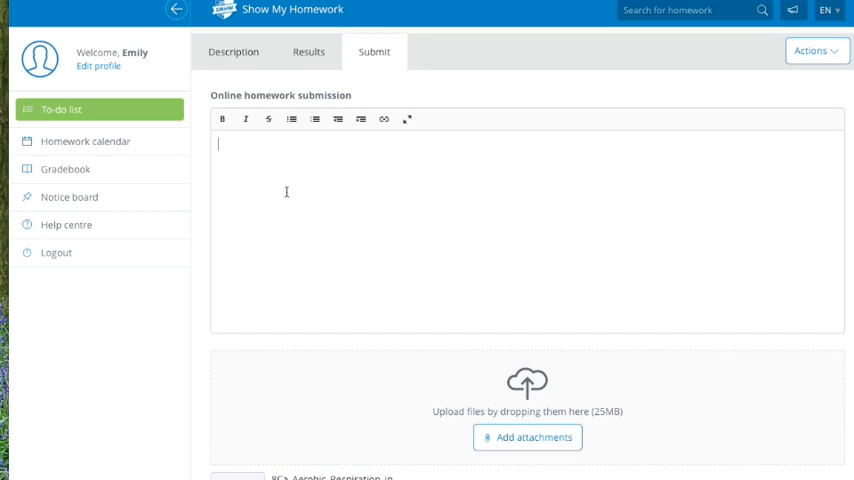
Type 'This is the answer to the question' into the submission box
text(This is)
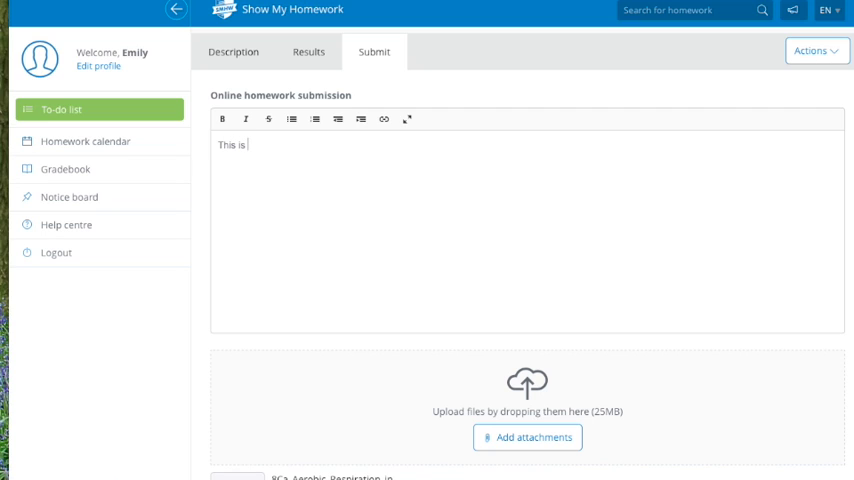
text(the answer to)
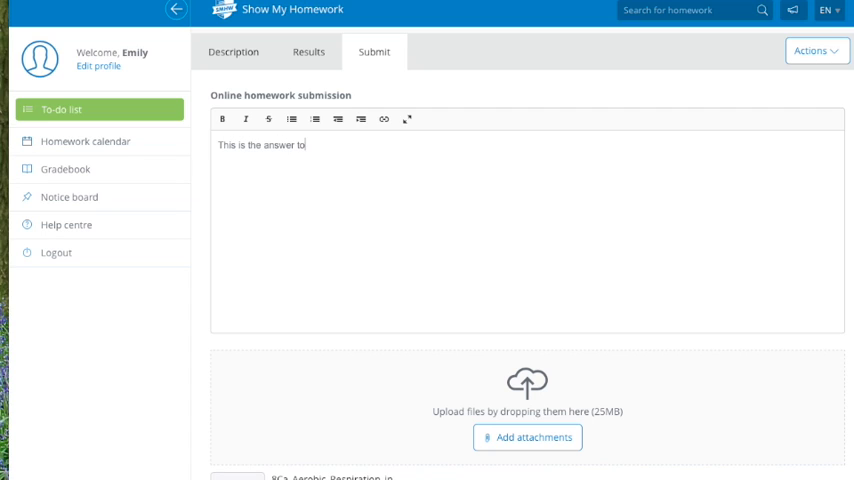
text(the questio)
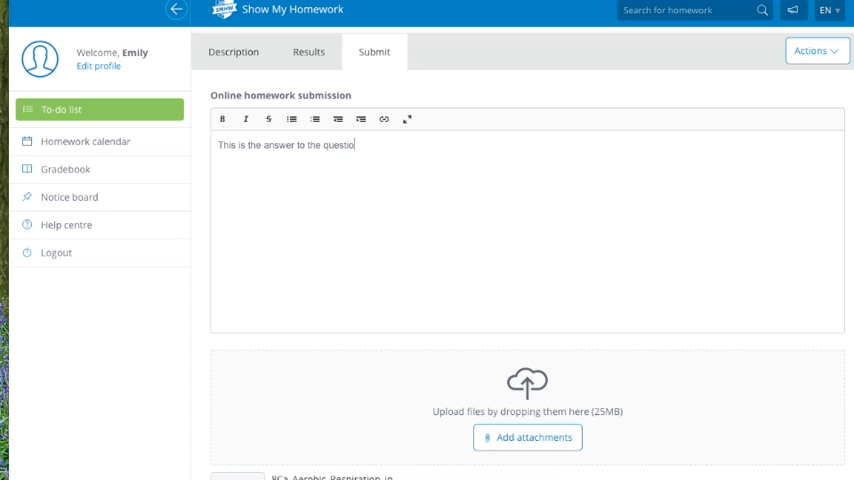
text(n)
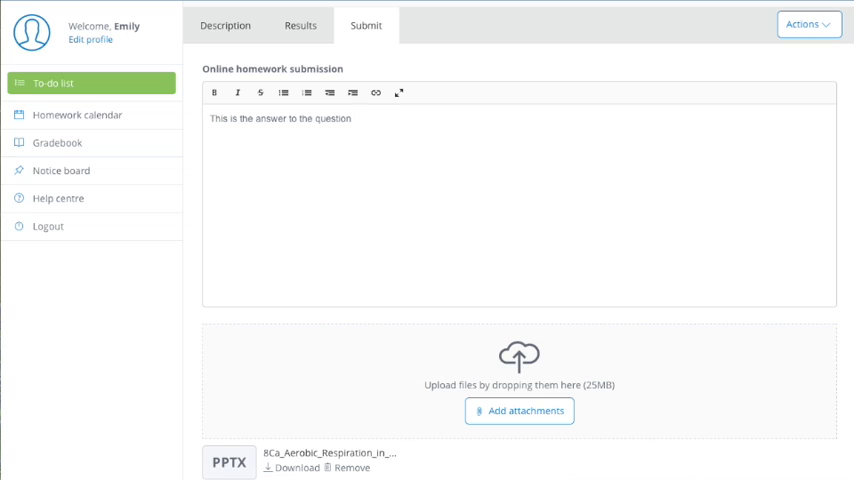
Submit the 'Do we still need Zoos?' answer and attachment for grading
click(352, 118)
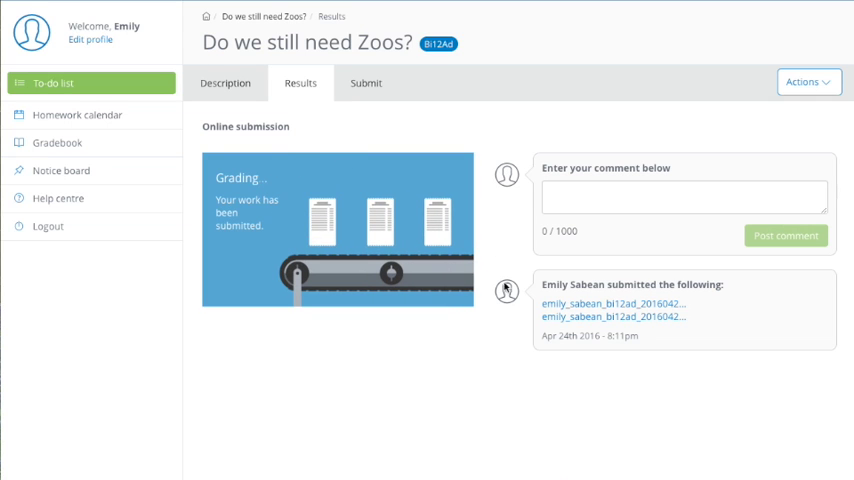
mouse_move(576, 271)
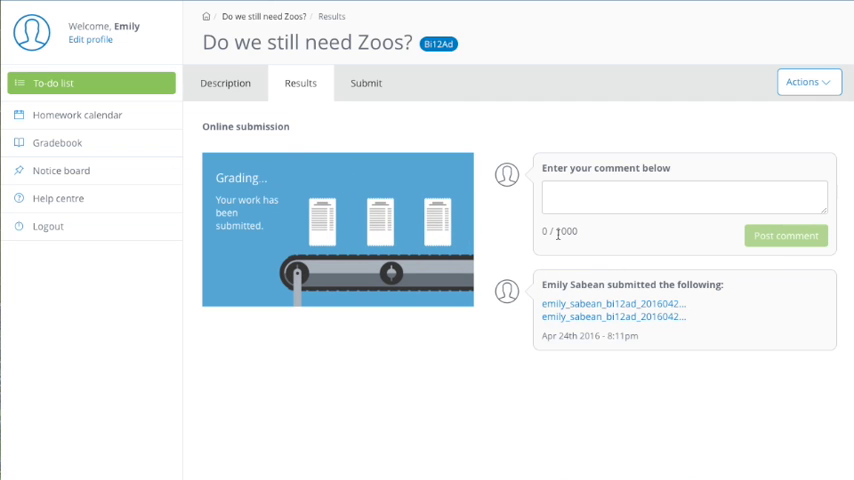
mouse_move(653, 223)
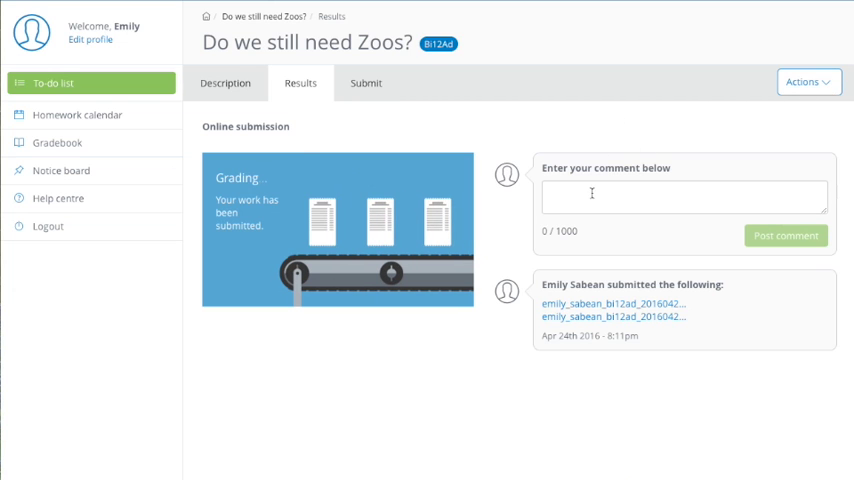
mouse_move(423, 183)
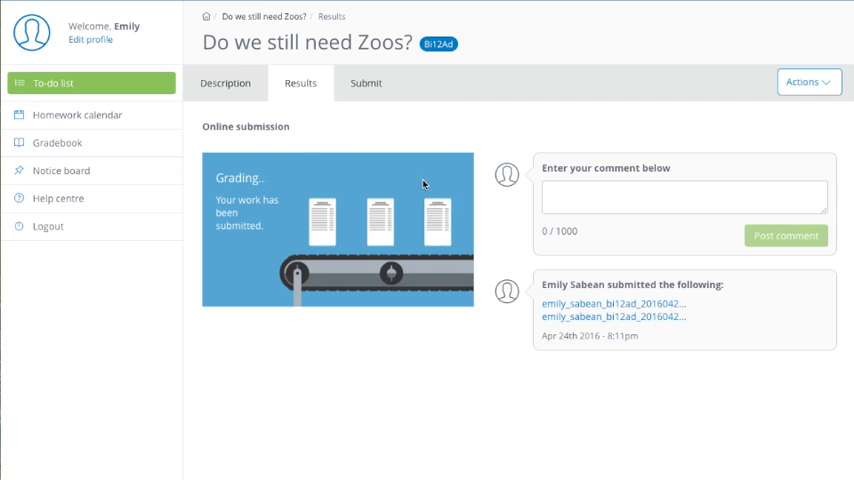
mouse_move(105, 115)
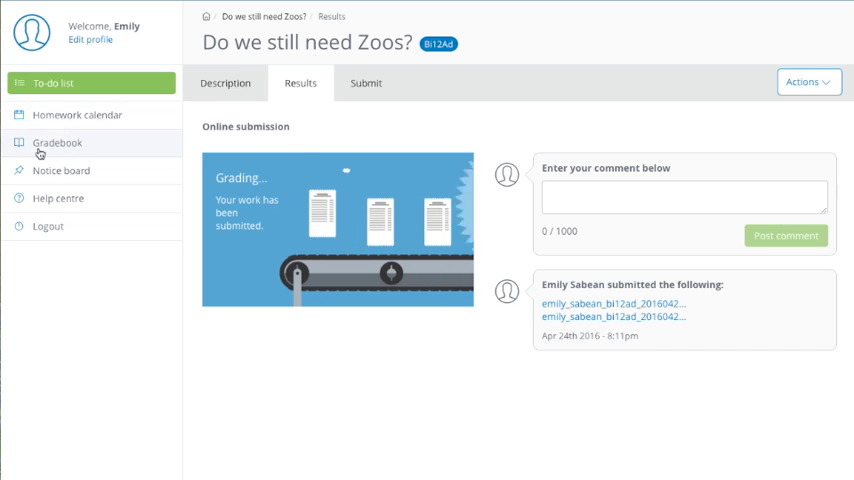
Open the Gradebook from the left sidebar
click(57, 142)
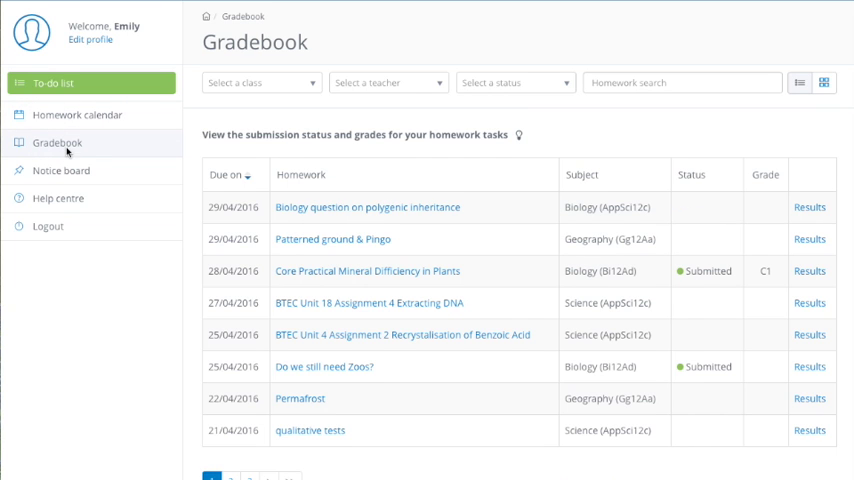
mouse_move(604, 255)
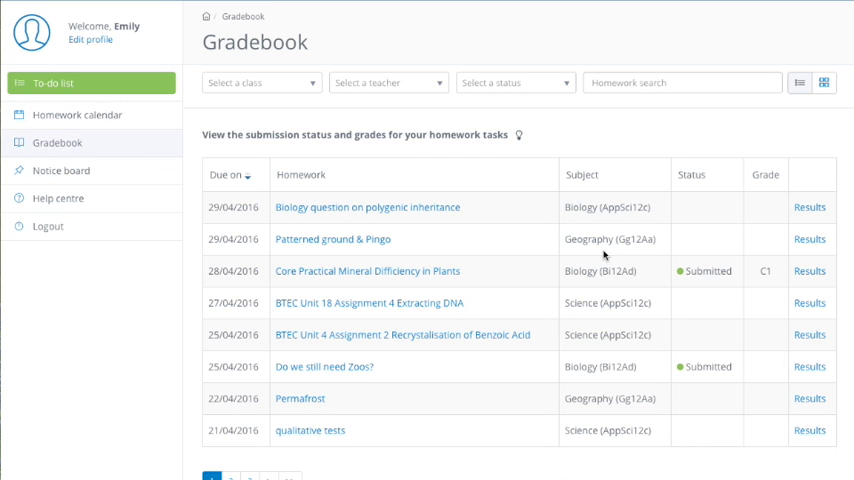
mouse_move(693, 208)
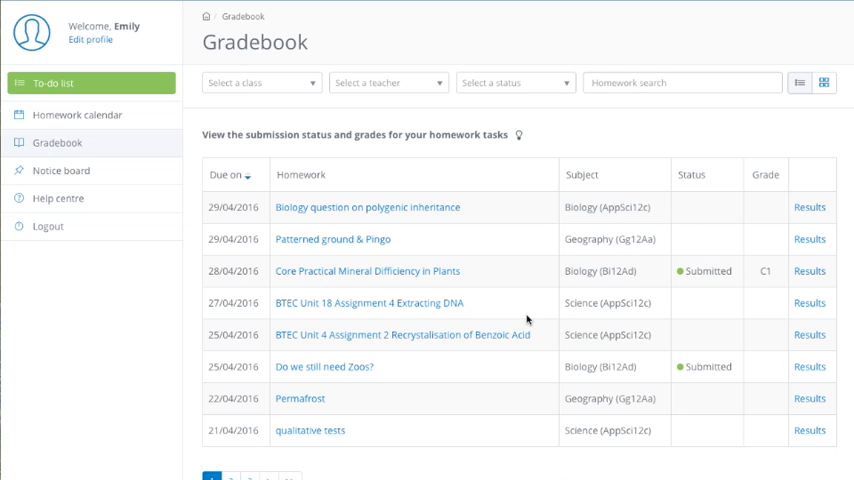
mouse_move(669, 293)
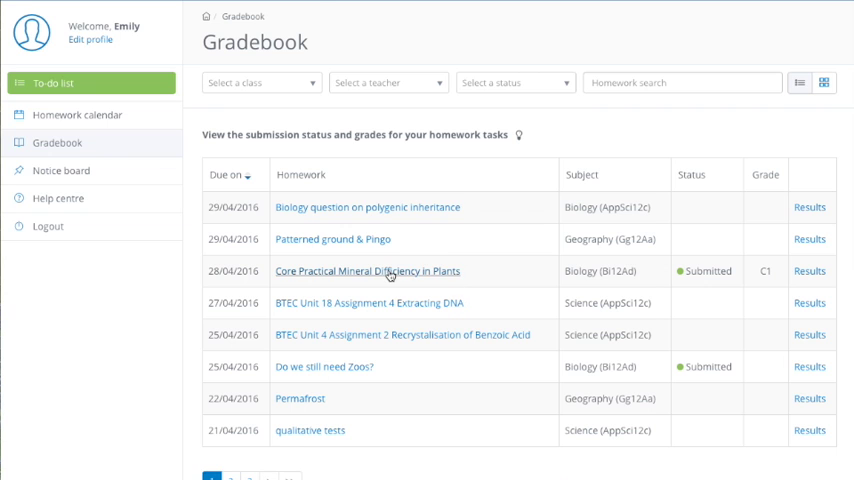
View the Mineral Difficiency practical's C1 grade and teacher feedback, then select the reply comment box
click(366, 271)
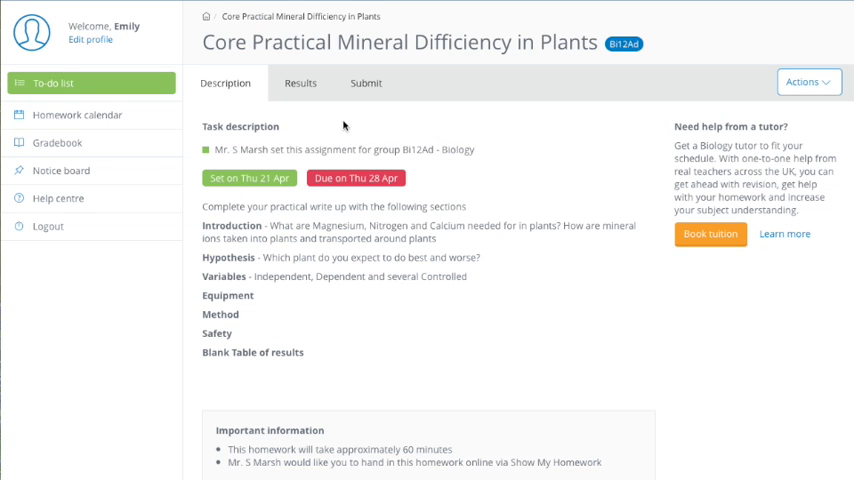
click(300, 83)
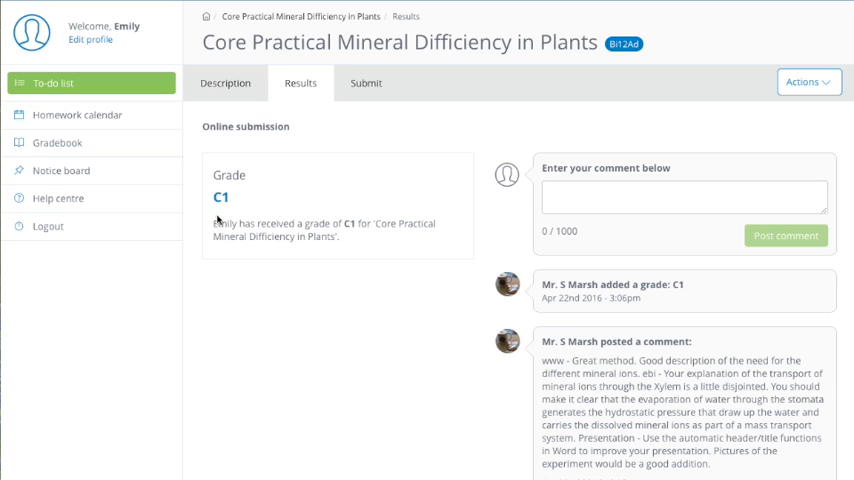
mouse_move(345, 241)
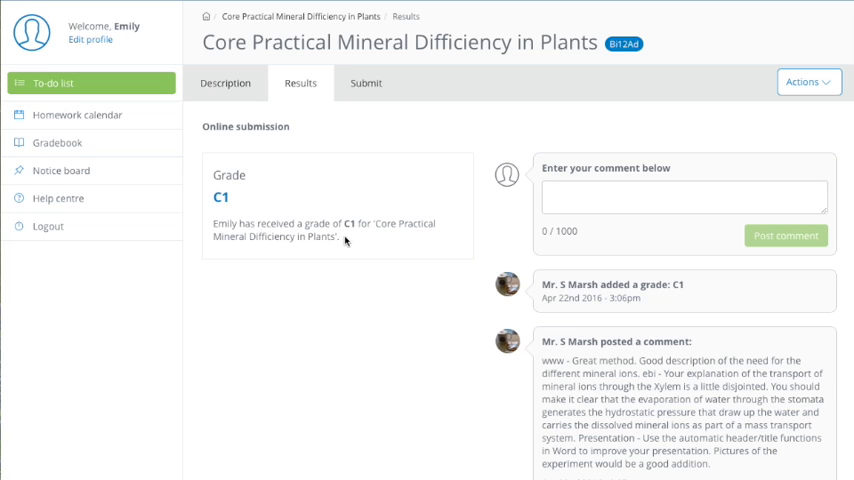
scroll(down, 3)
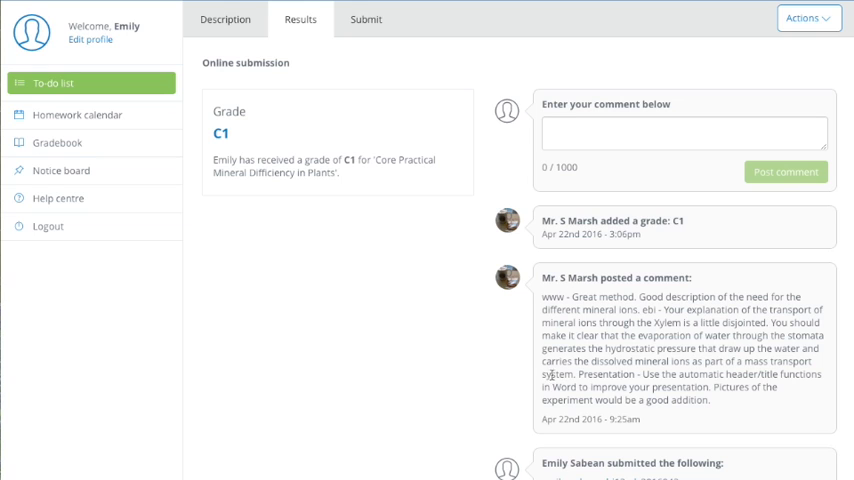
click(685, 133)
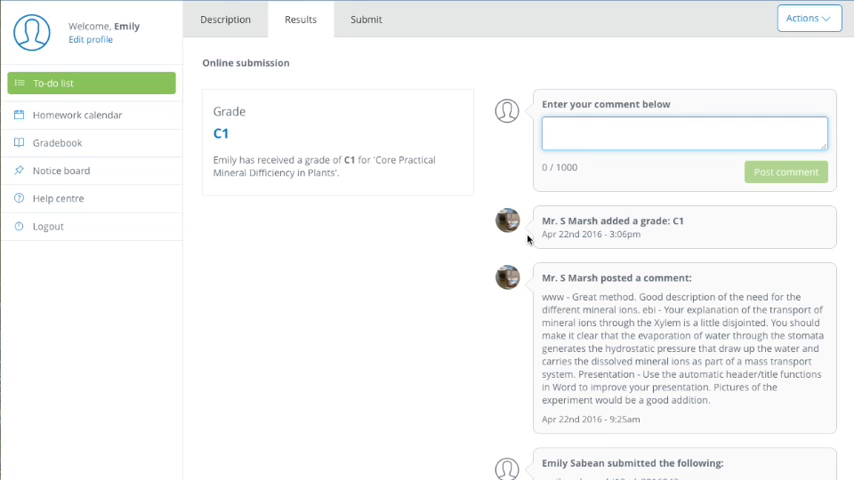
click(686, 133)
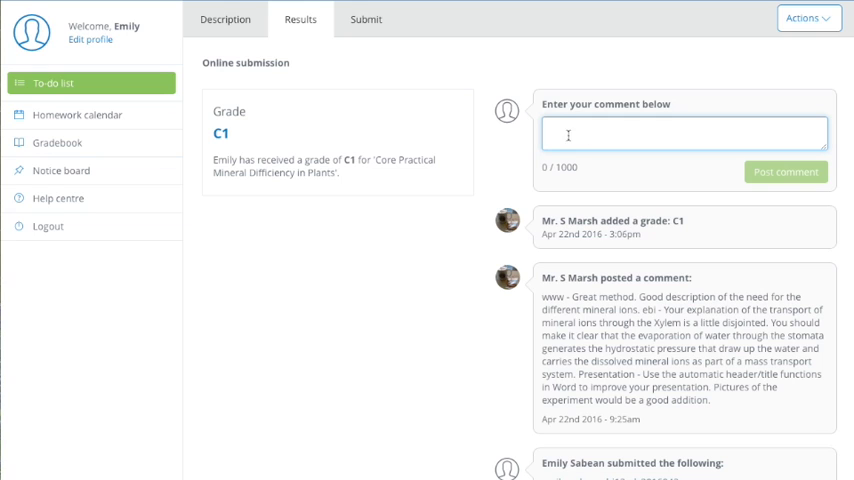
mouse_move(467, 274)
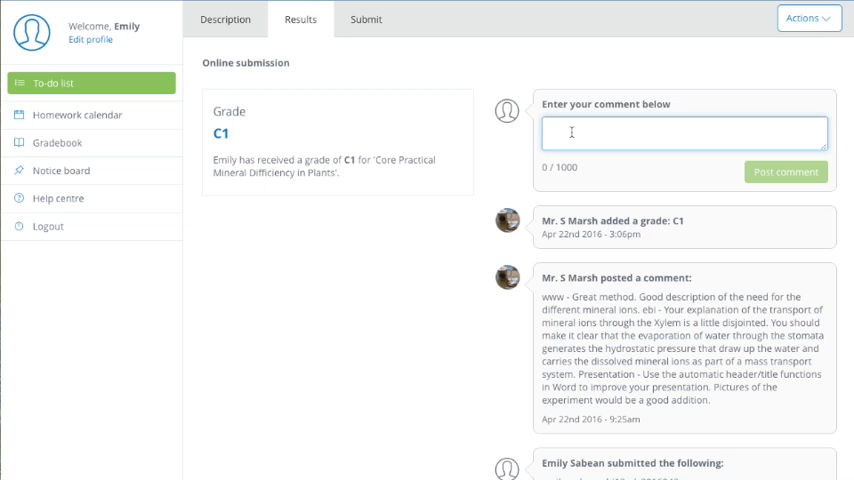
mouse_move(510, 120)
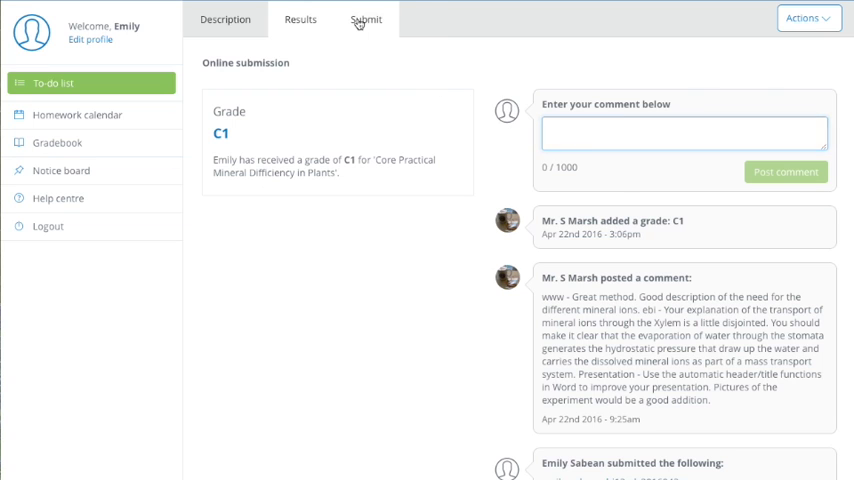
click(366, 19)
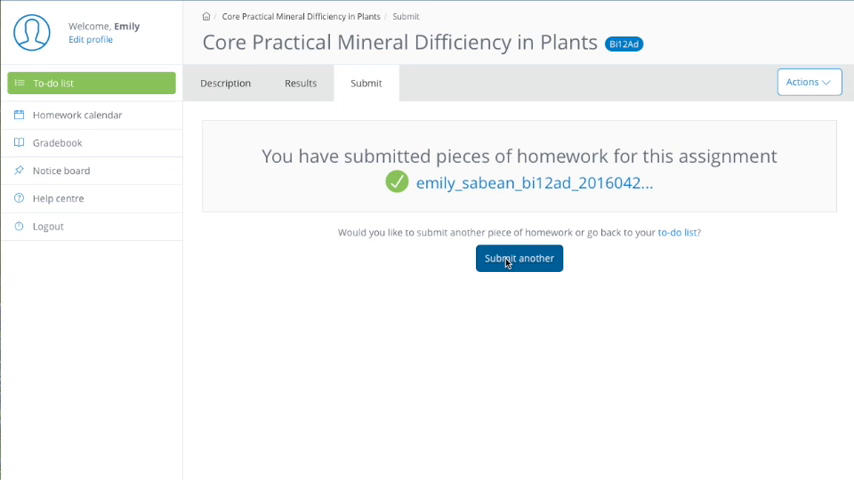
click(300, 83)
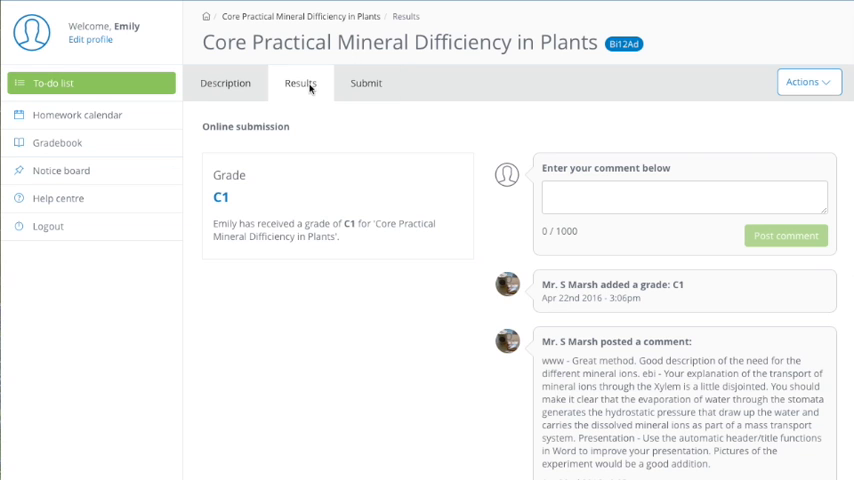
mouse_move(781, 117)
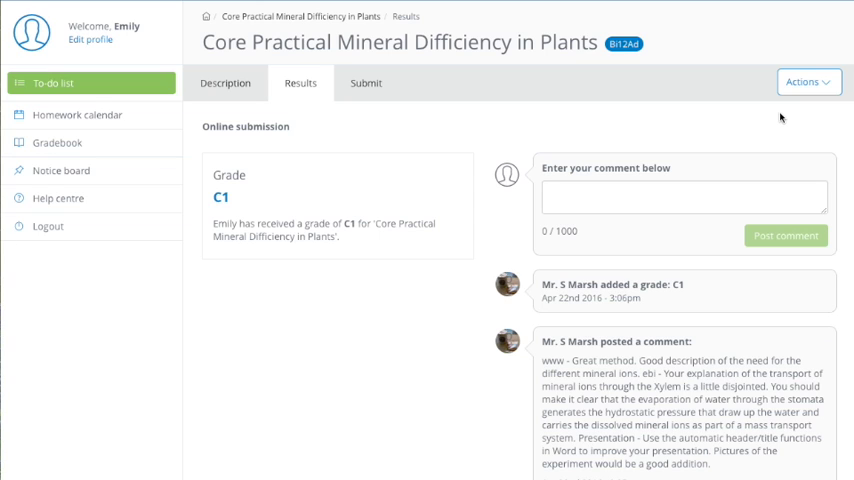
mouse_move(770, 116)
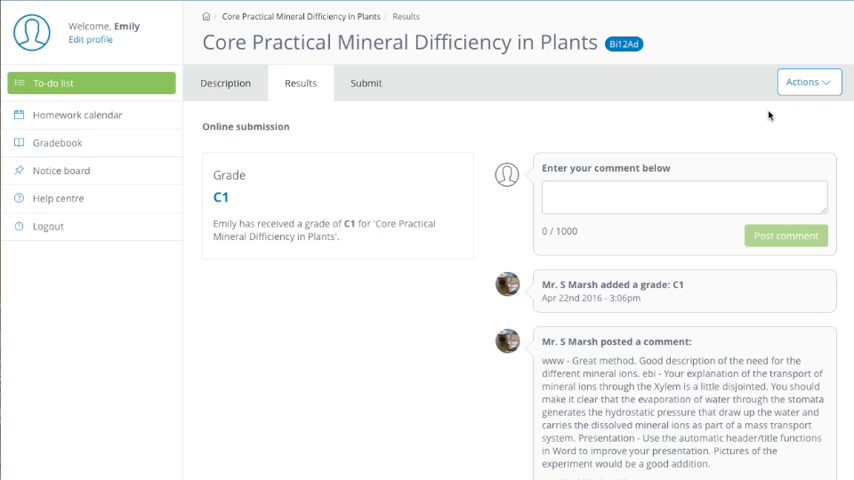
mouse_move(718, 133)
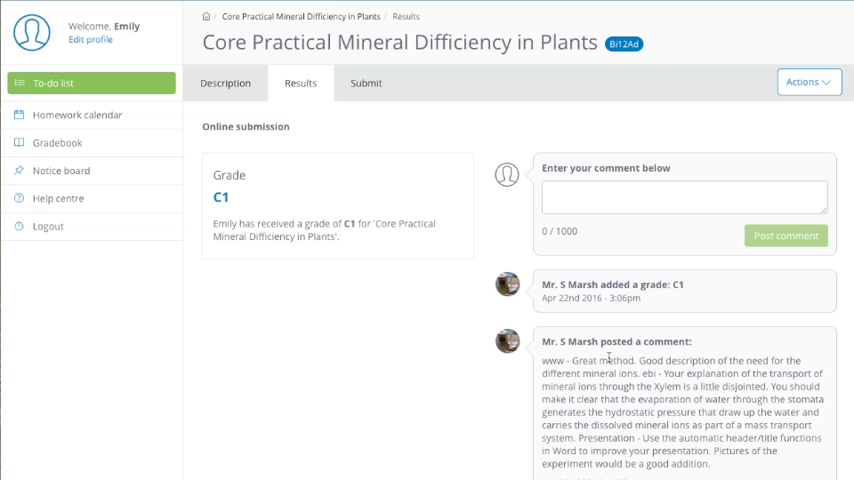
mouse_move(628, 311)
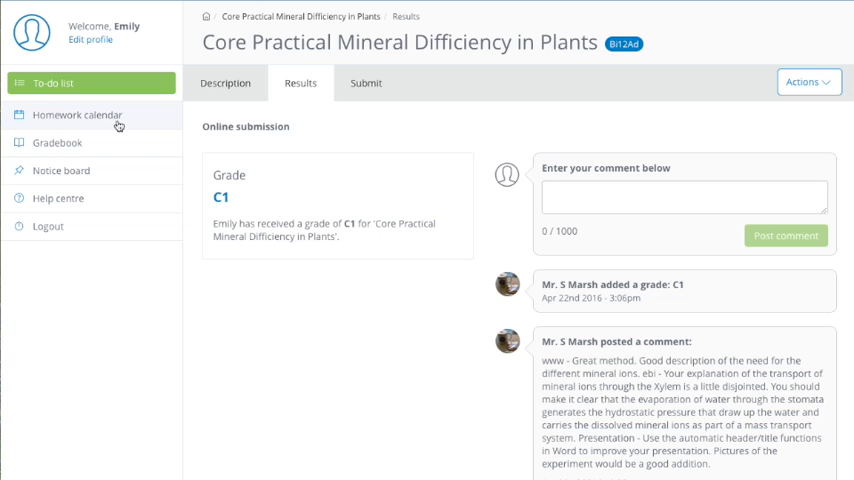
mouse_move(827, 16)
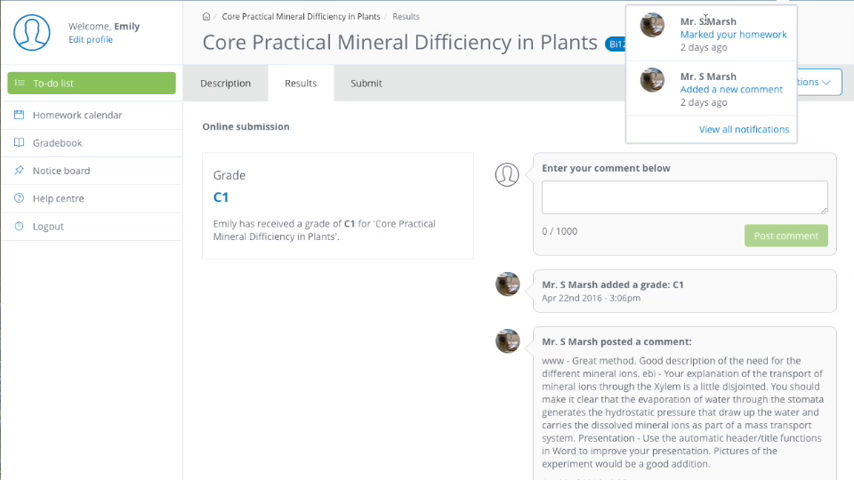
mouse_move(707, 62)
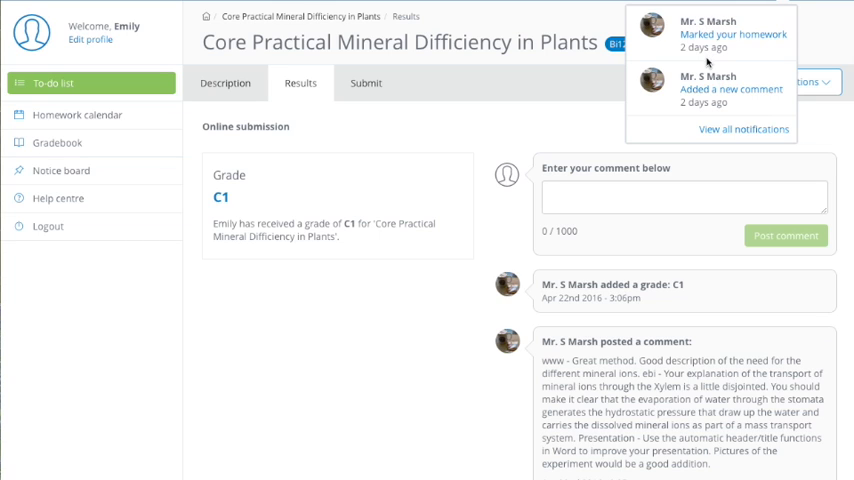
mouse_move(698, 98)
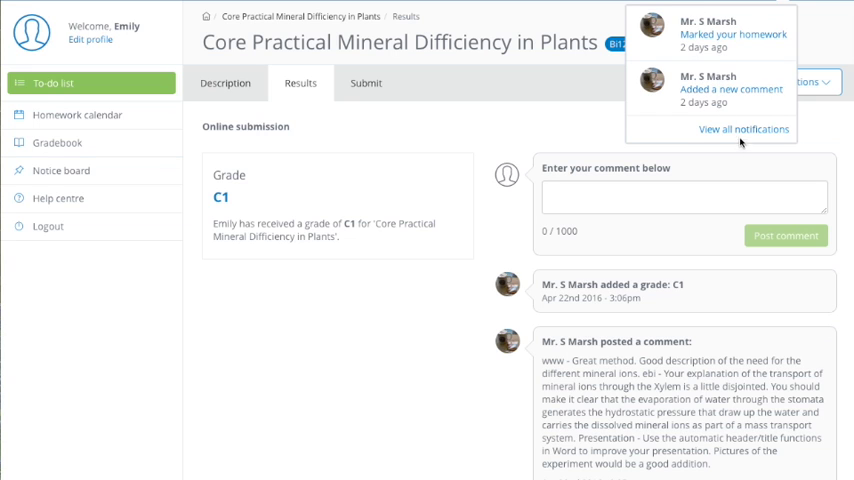
click(743, 129)
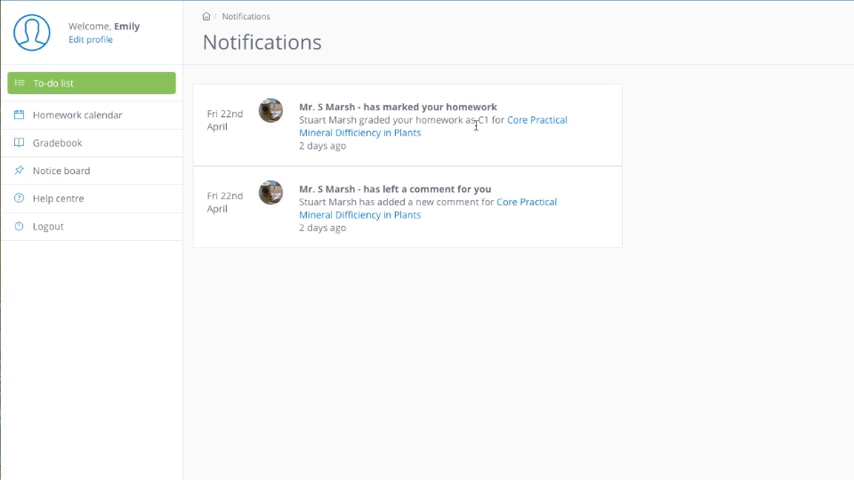
mouse_move(430, 145)
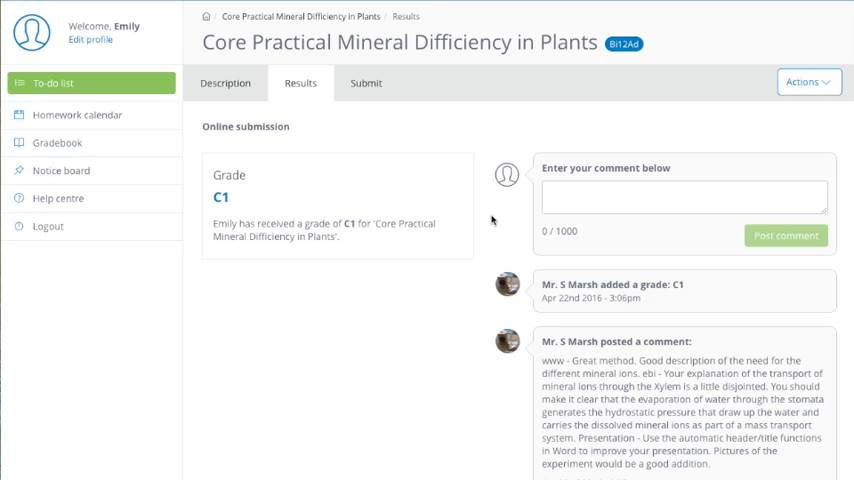
mouse_move(667, 405)
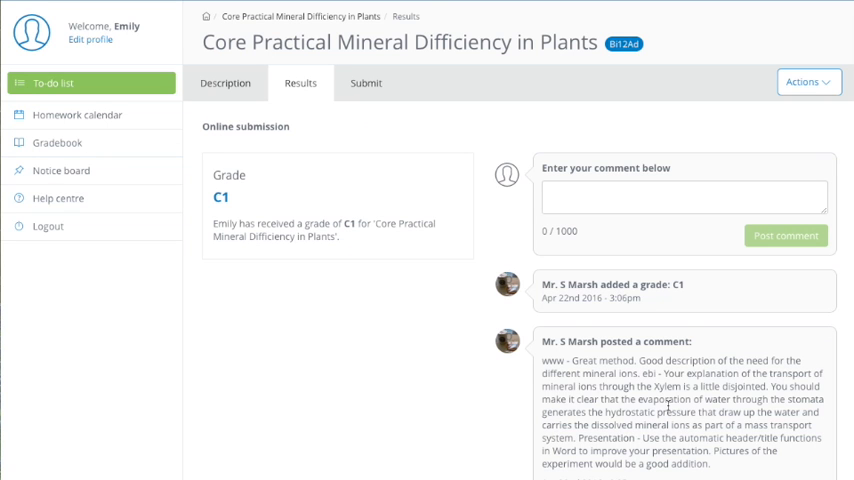
mouse_move(507, 158)
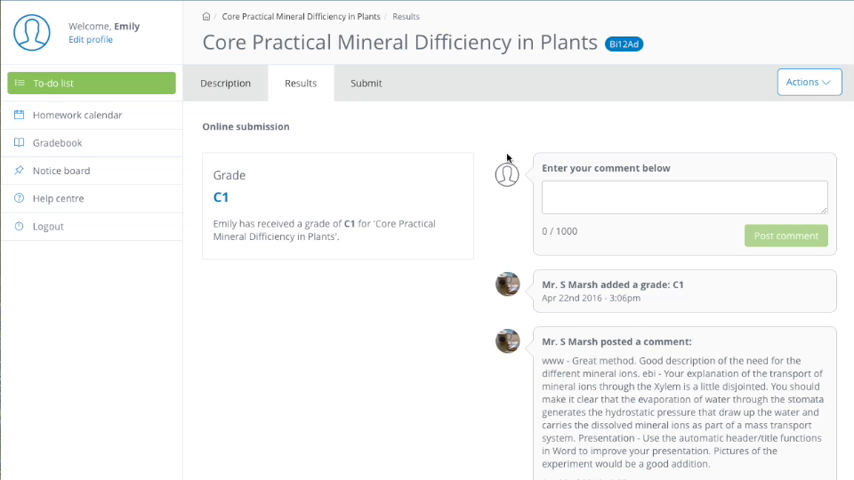